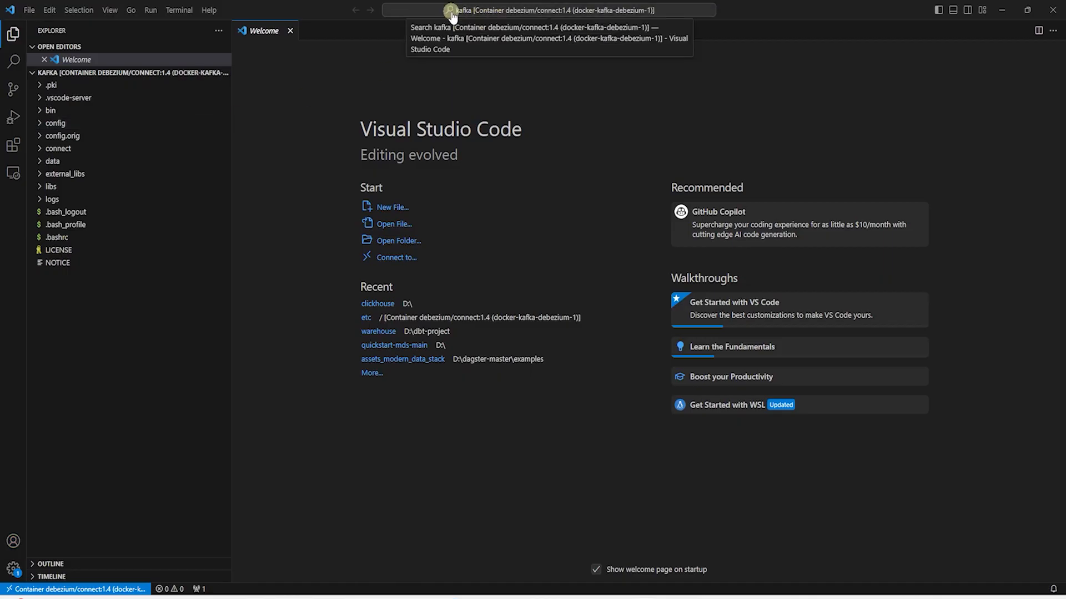
mouse_move(556, 13)
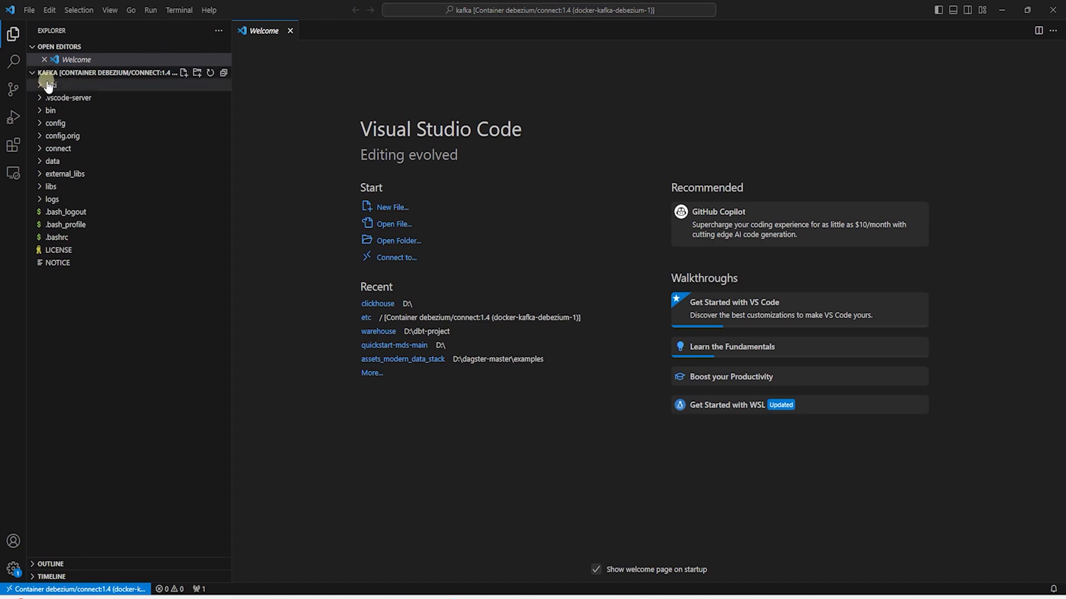
- Expand connect, browse the dbezium-connector-clickhouse jars, then select the libs folder
click(57, 149)
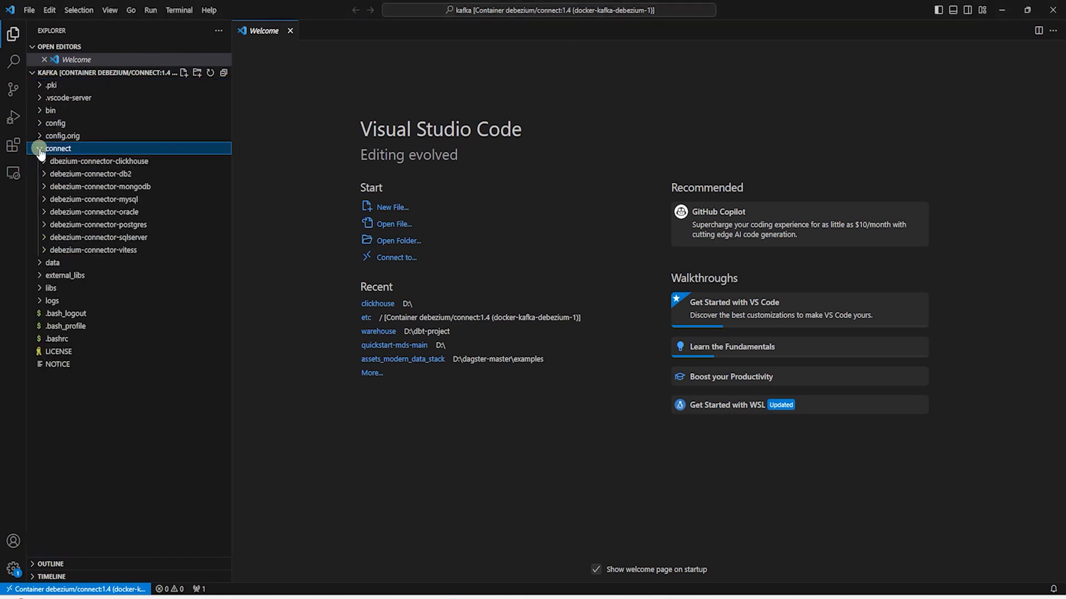
click(57, 149)
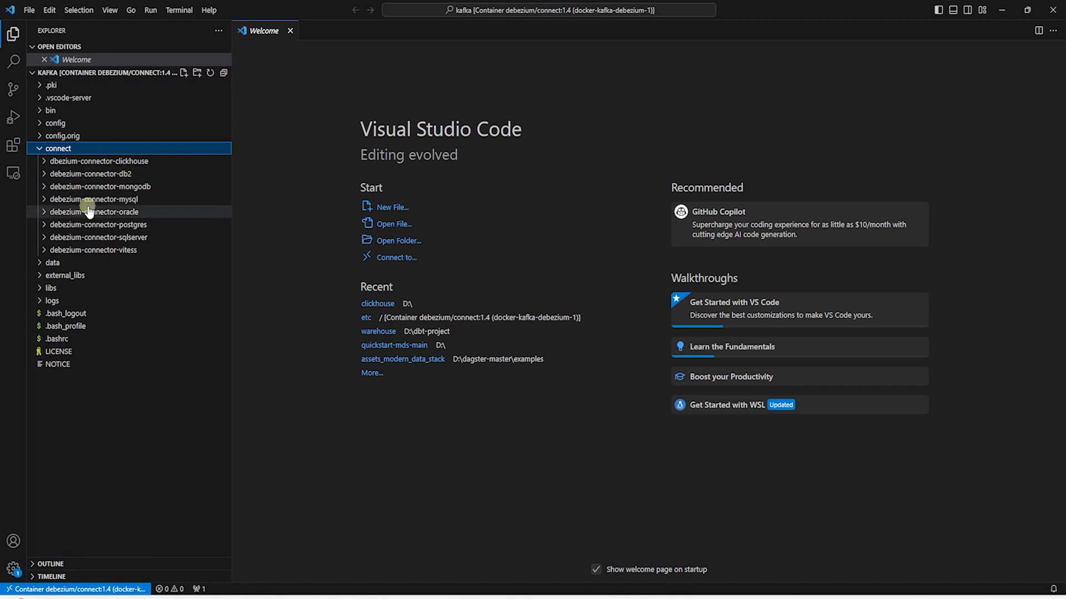
mouse_move(115, 204)
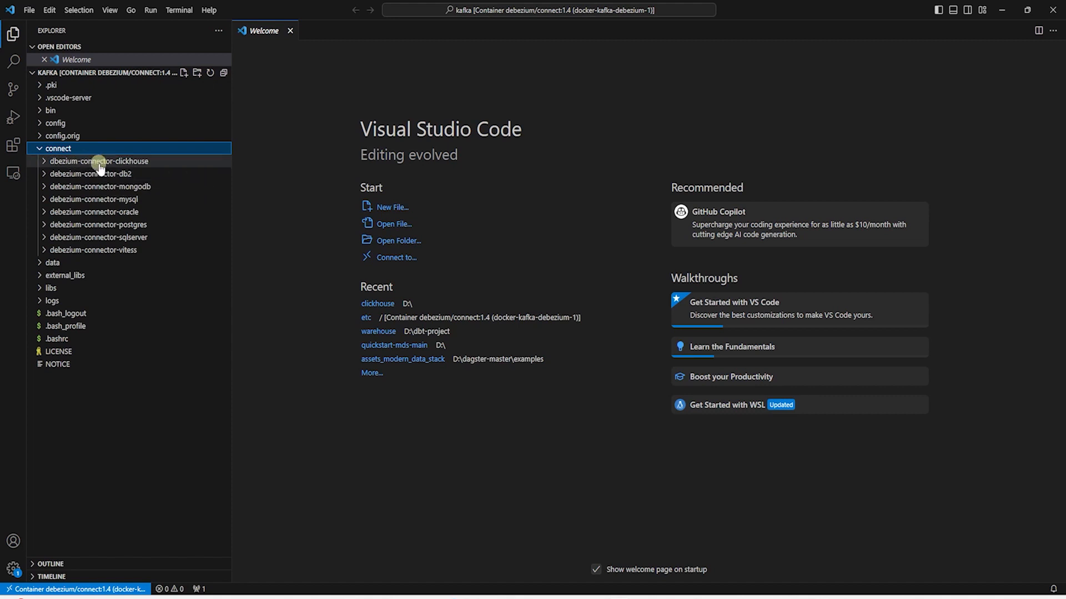
click(99, 161)
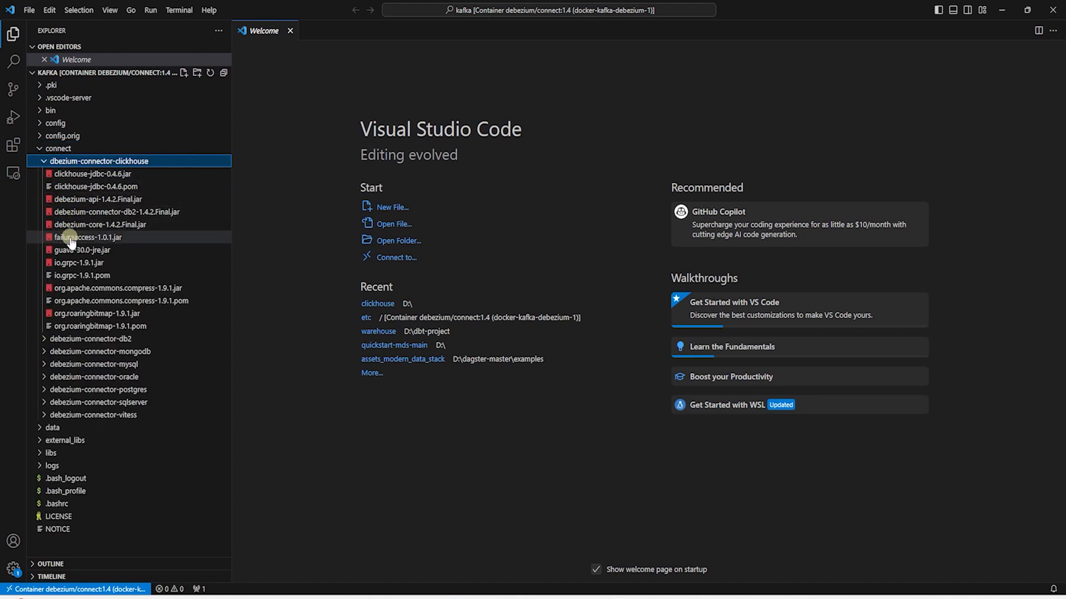
mouse_move(124, 367)
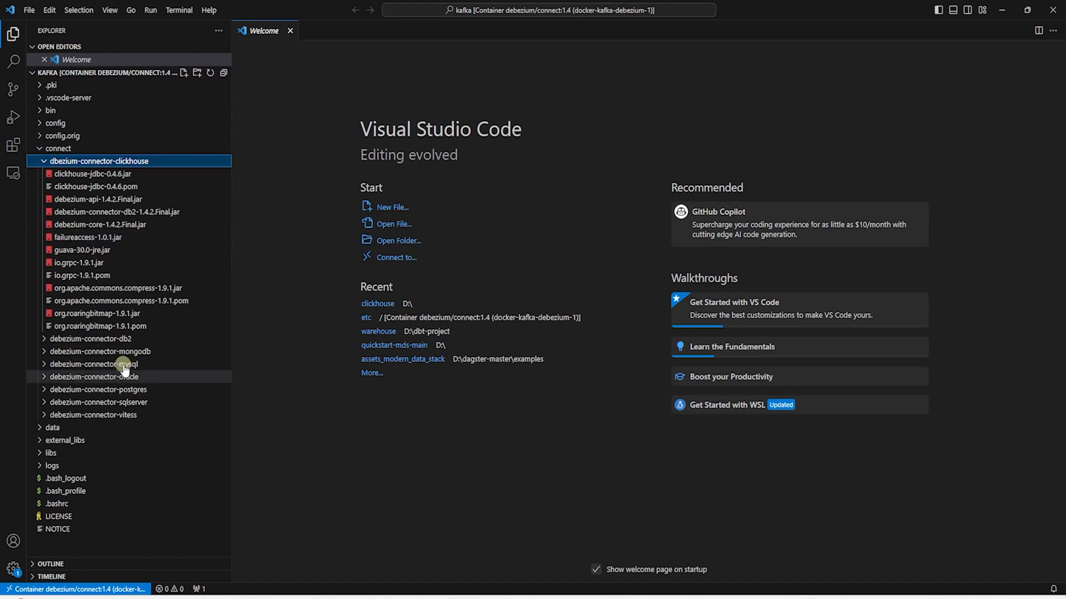
click(88, 173)
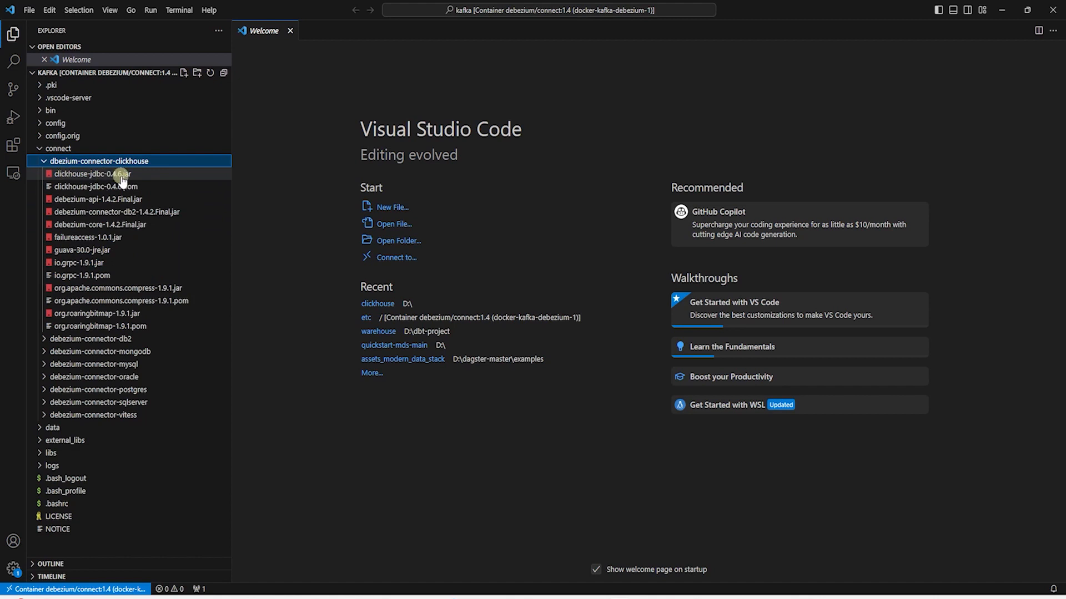
mouse_move(65, 166)
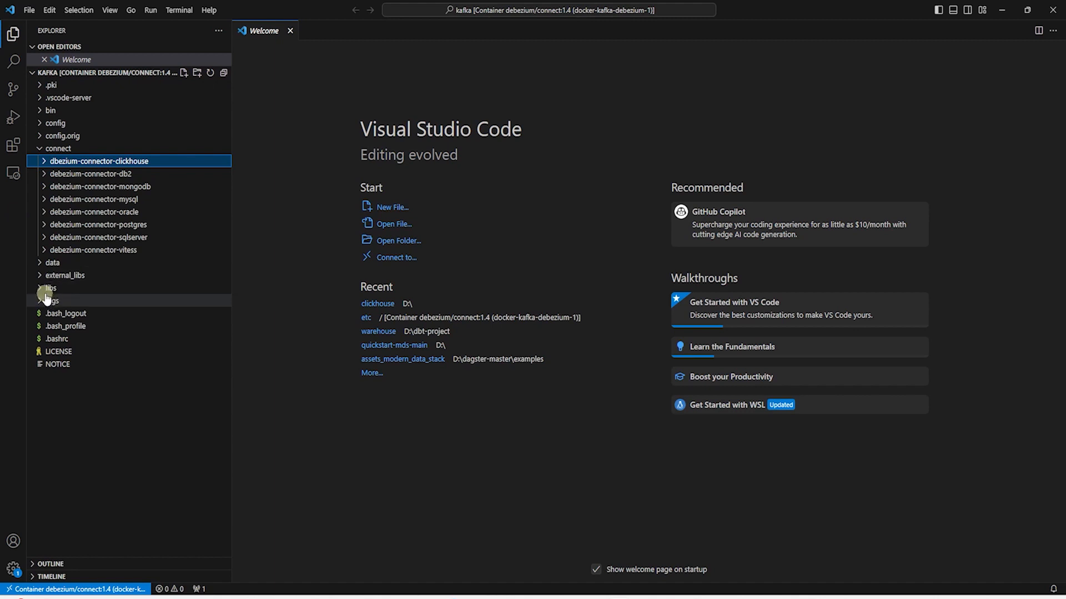
click(50, 288)
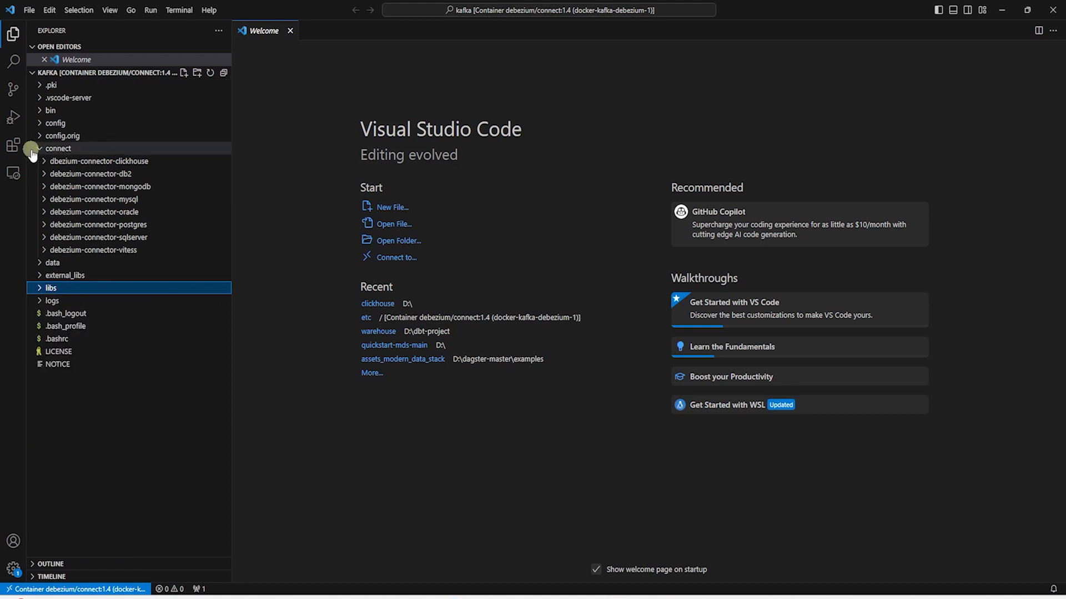
- Switch to DBeaver with a new SQL script on localhost 2 showing the sales table
click(58, 149)
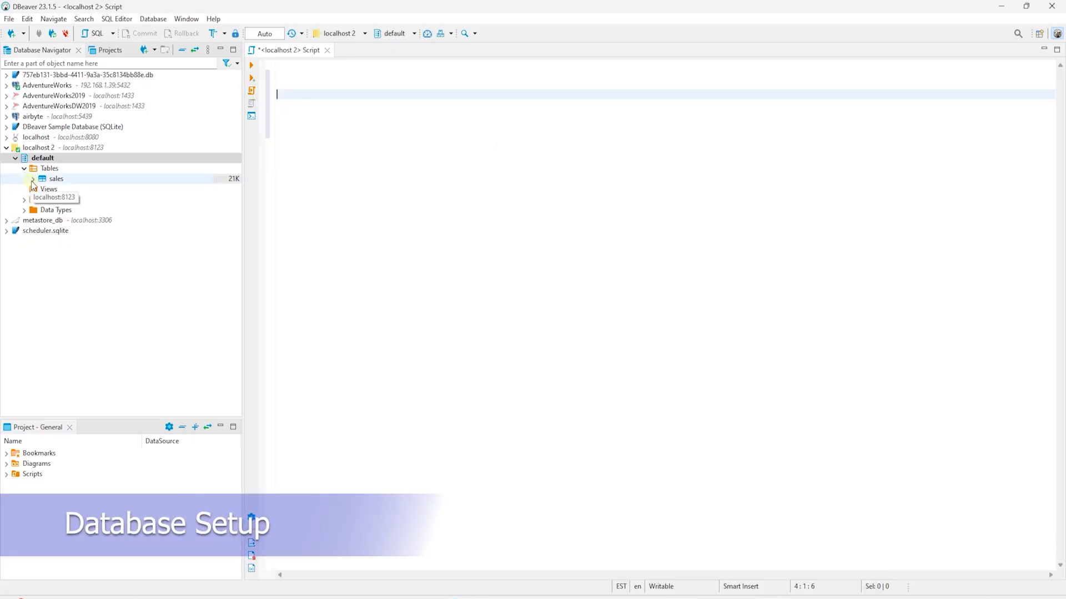
- Preview the sales table data and write select id, created_at from `default`.sales
click(55, 178)
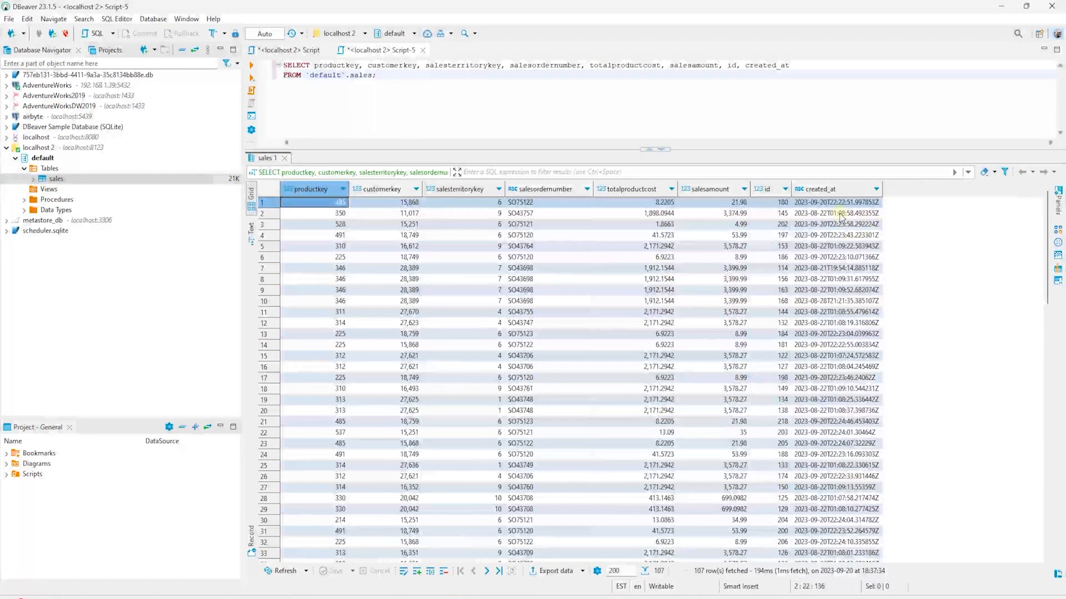
scroll(down, 3)
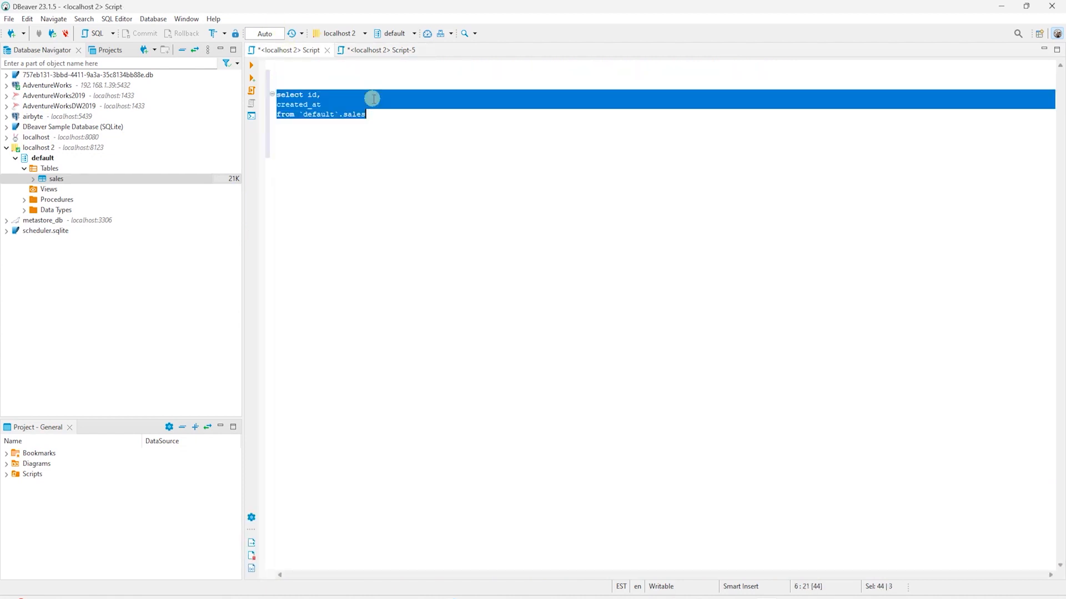
mouse_move(306, 104)
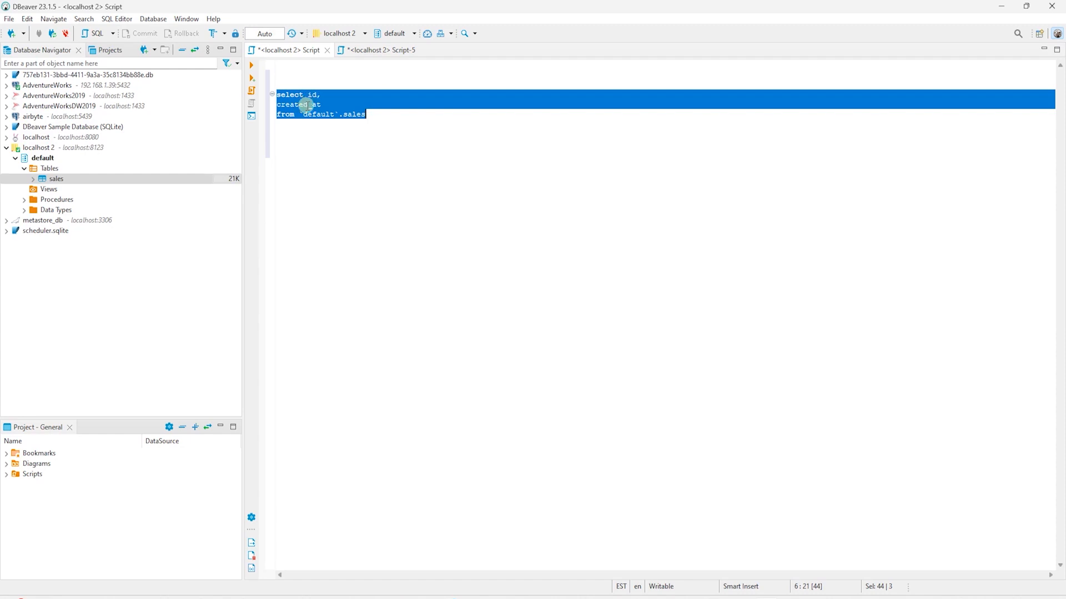
- Wrap created_at in toDateTime64(...,'America/New_York') - INTERVAL 4 HOUR as created_date inside a vw_sales timest CTE
click(399, 117)
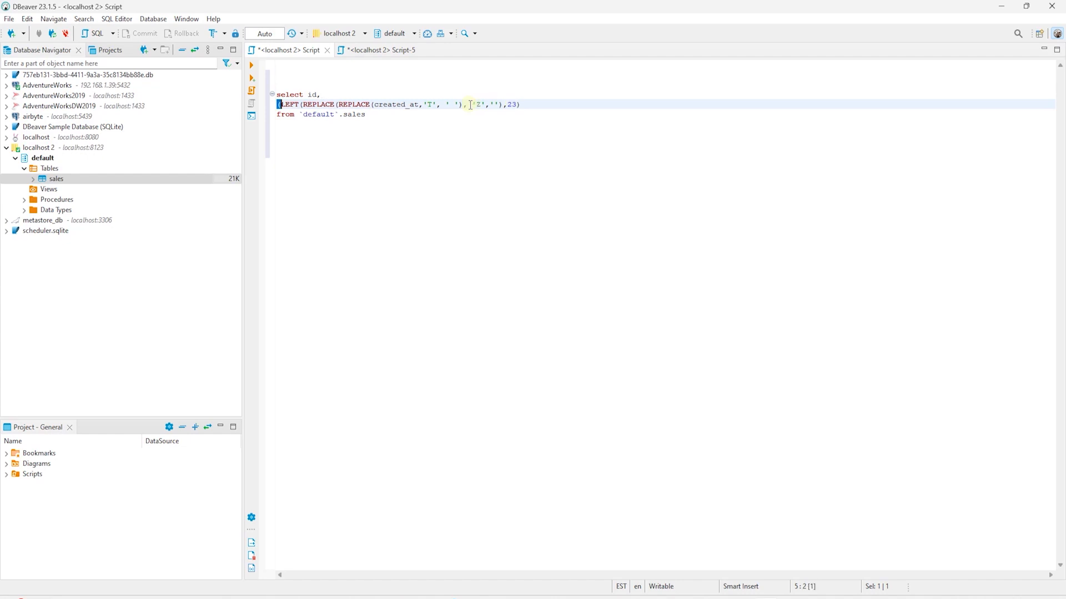
text(toDateTime64()
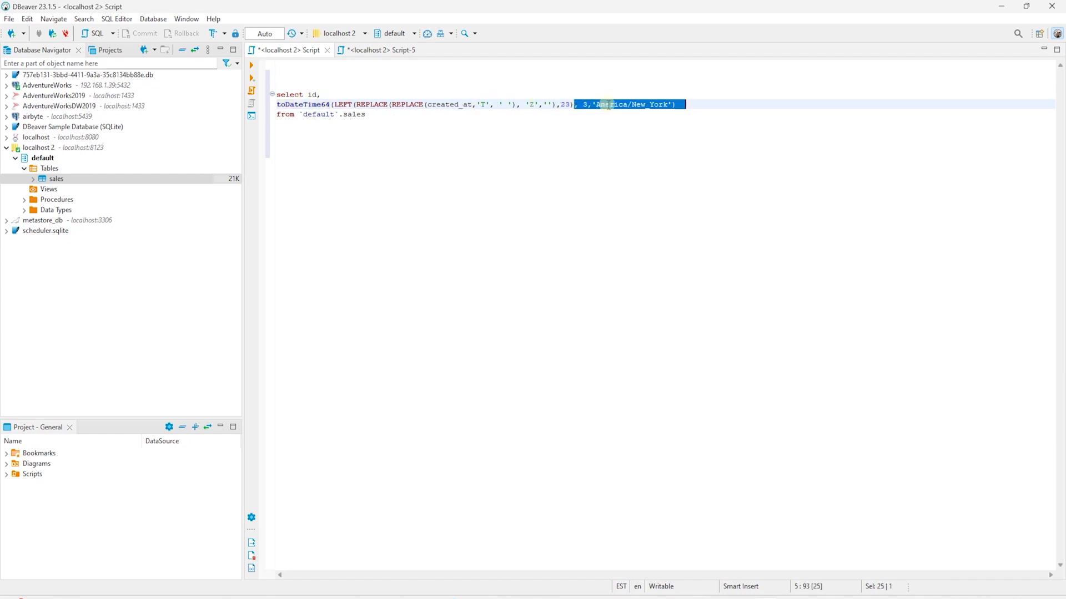
mouse_move(651, 104)
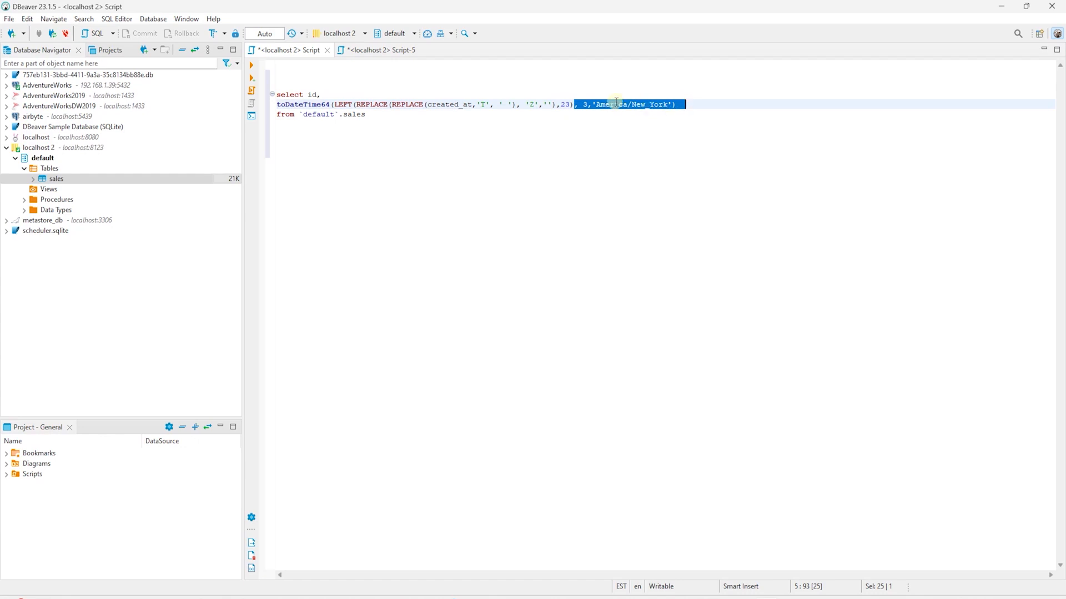
text(- INTERVAL 4 HOUR as created_date)
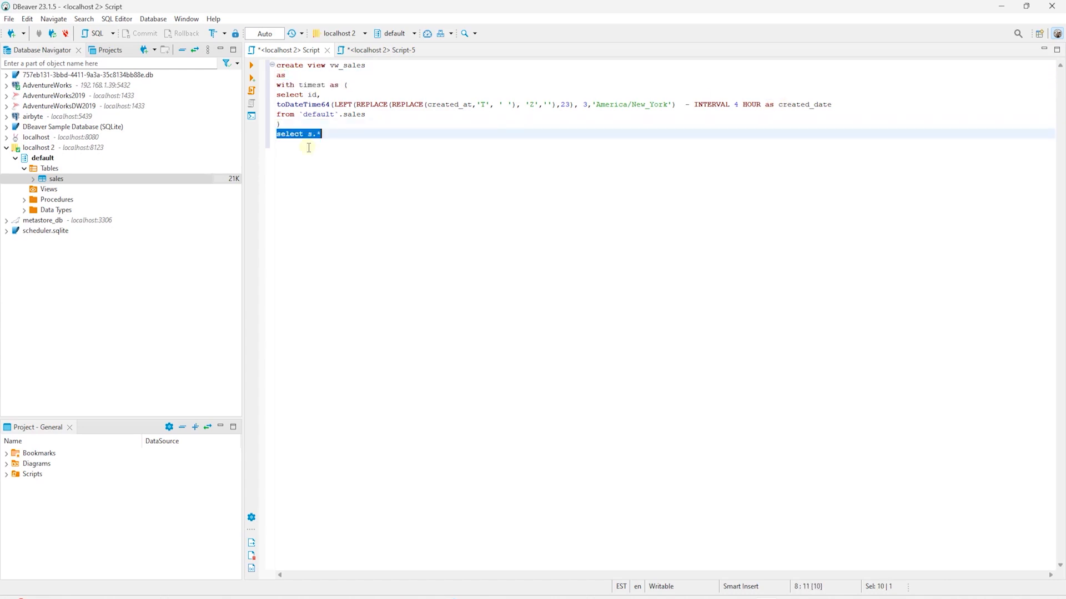
- Add t.created_date and now-based dt columns, execute the vw_sales view, and check the Views node
text(, t.created_date, toDateTime64(now(), 3,'America/New_York') as dt)
text(inner join timest t on s.id = t.id)
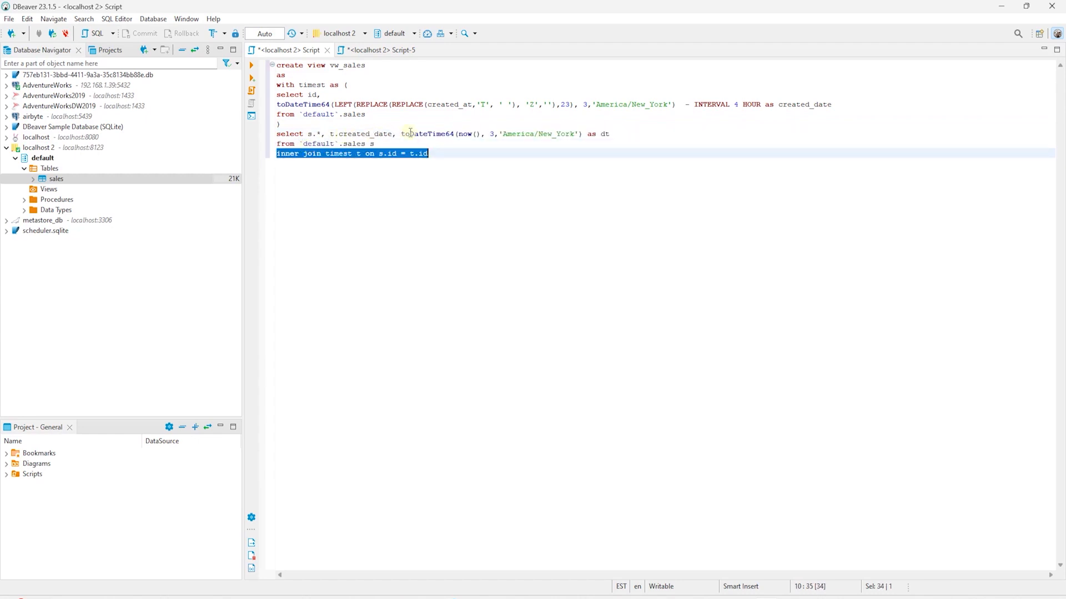
mouse_move(515, 129)
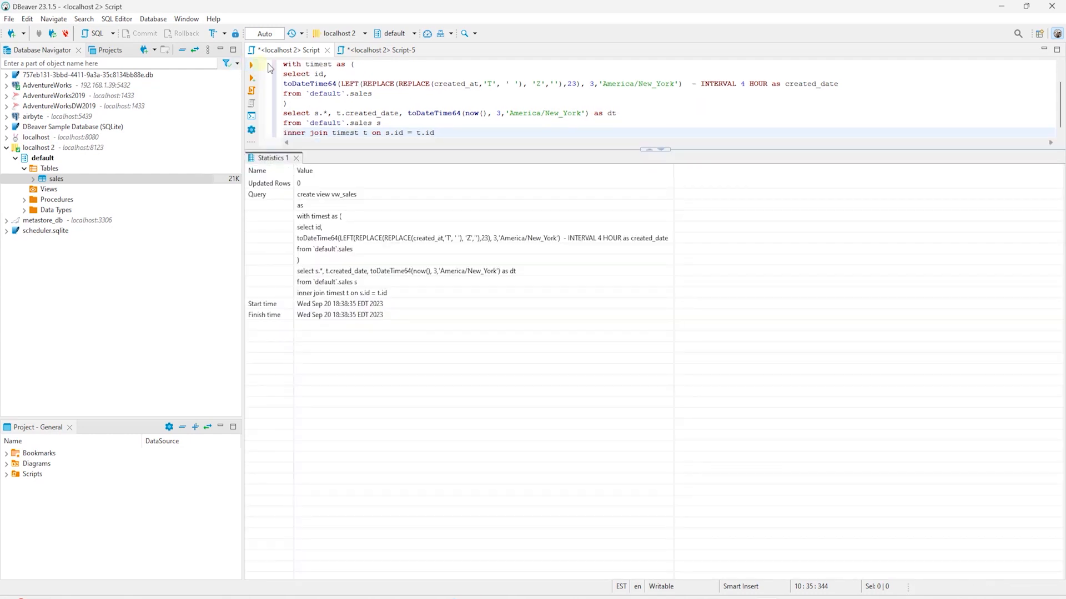
click(47, 189)
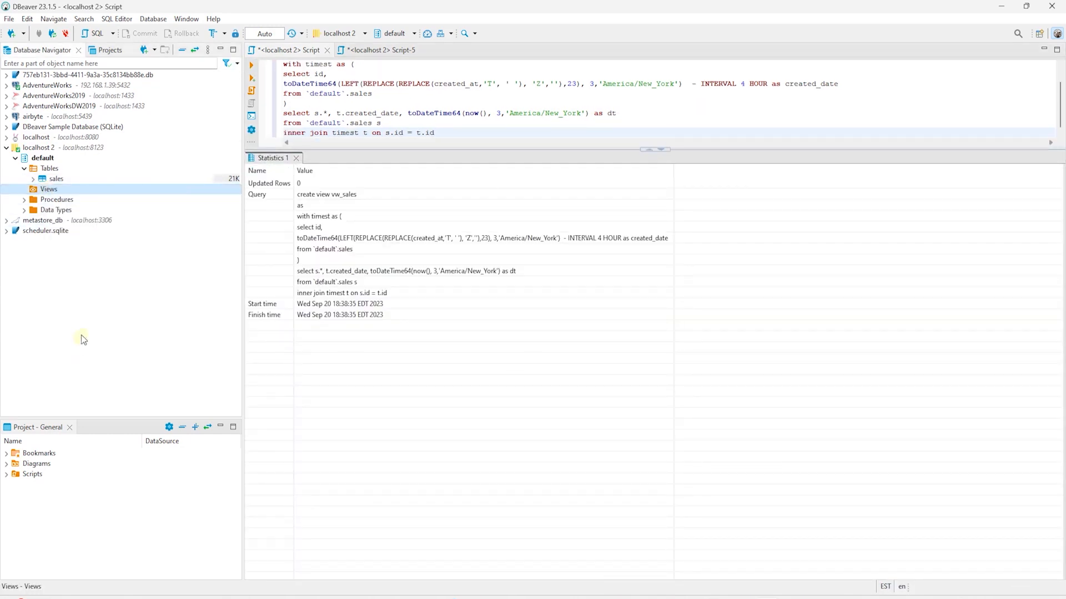
click(30, 189)
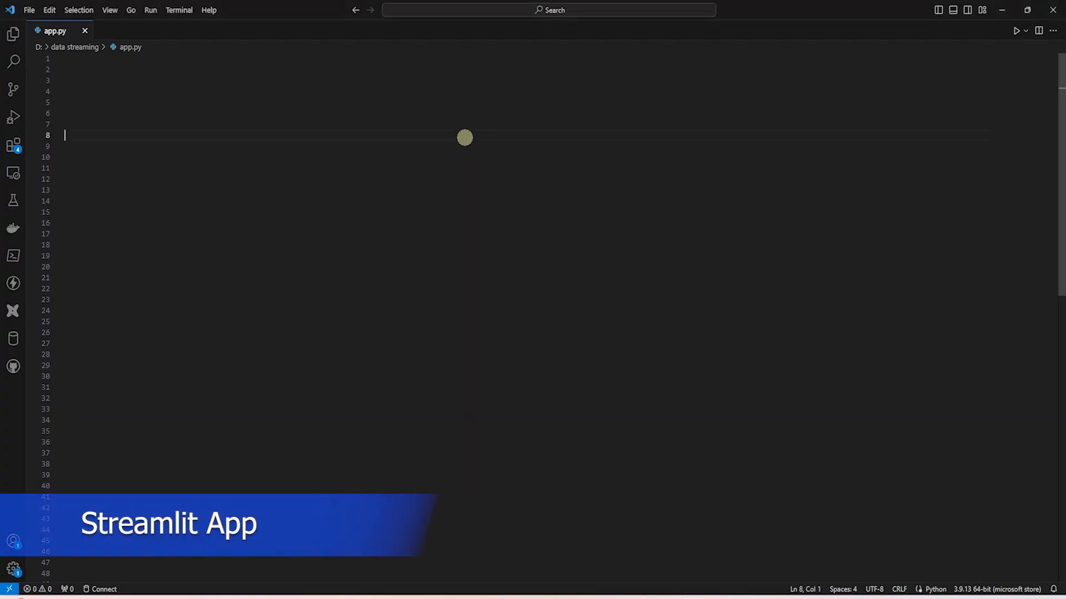
mouse_move(121, 51)
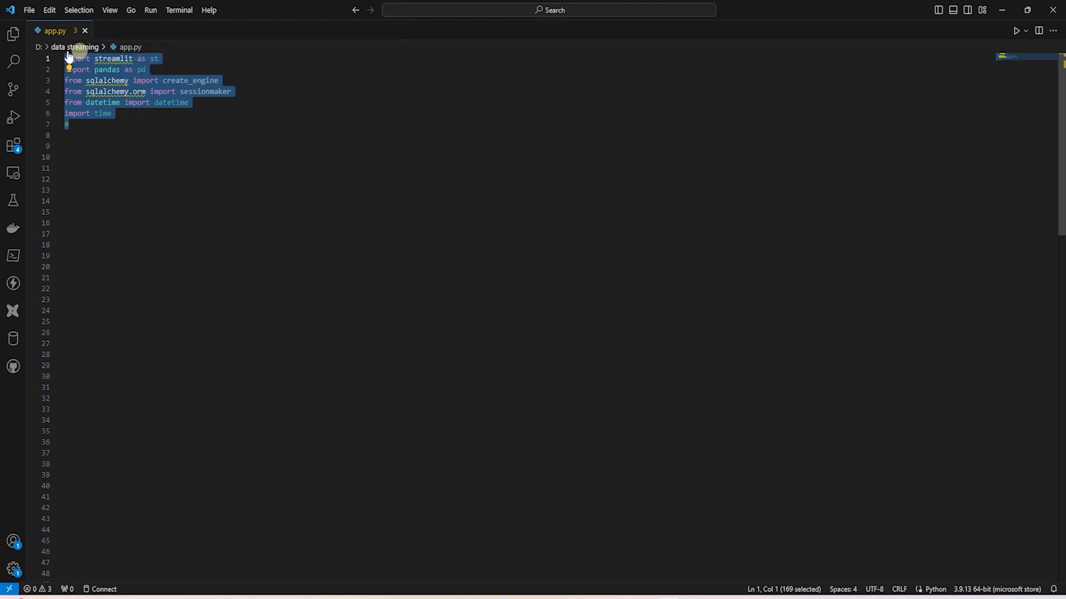
mouse_move(98, 80)
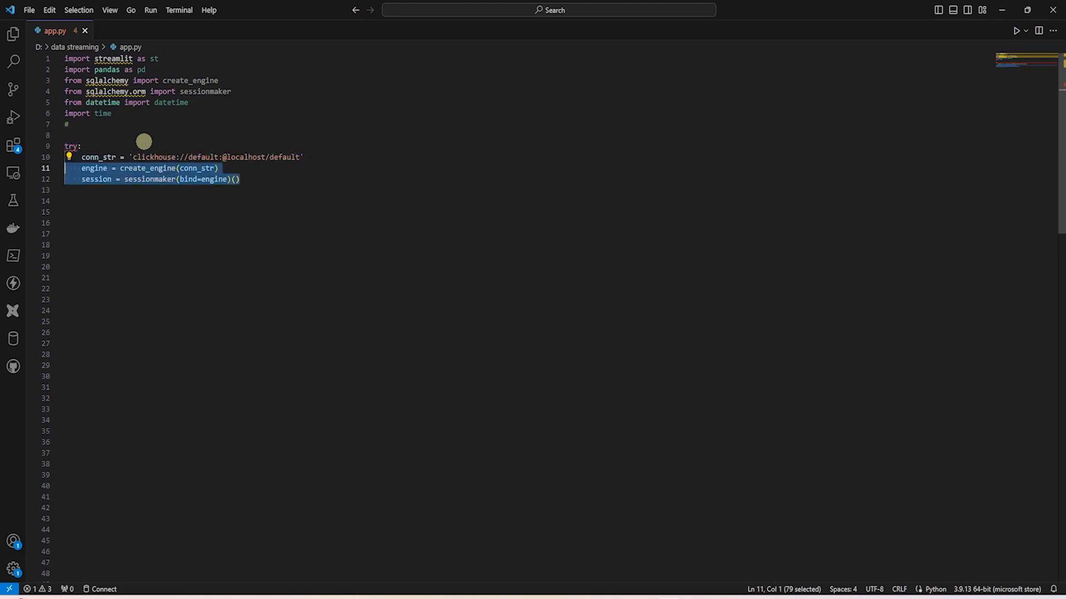
mouse_move(69, 156)
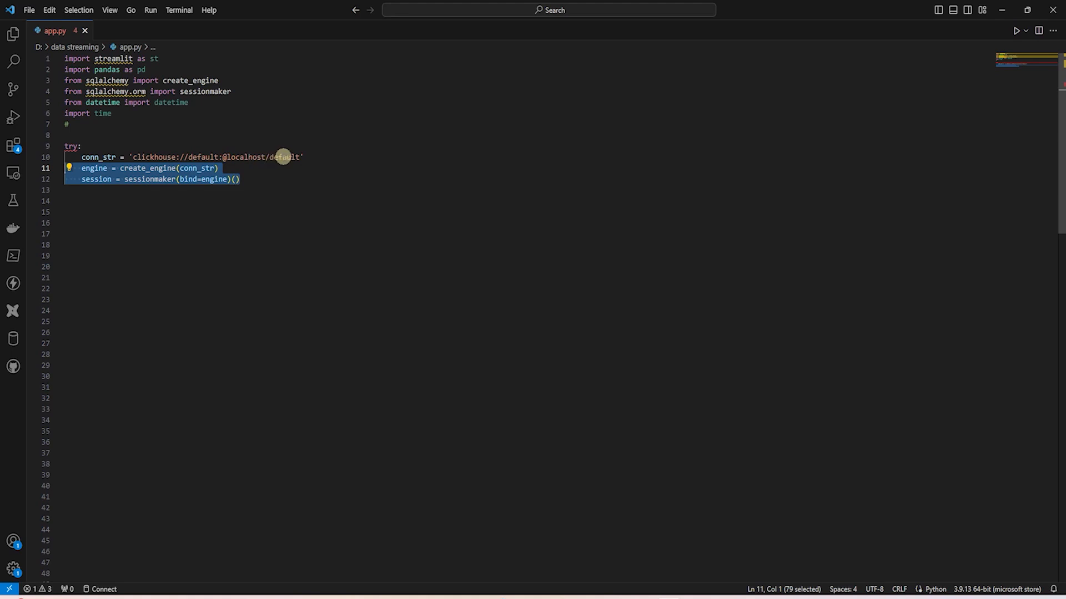
mouse_move(149, 159)
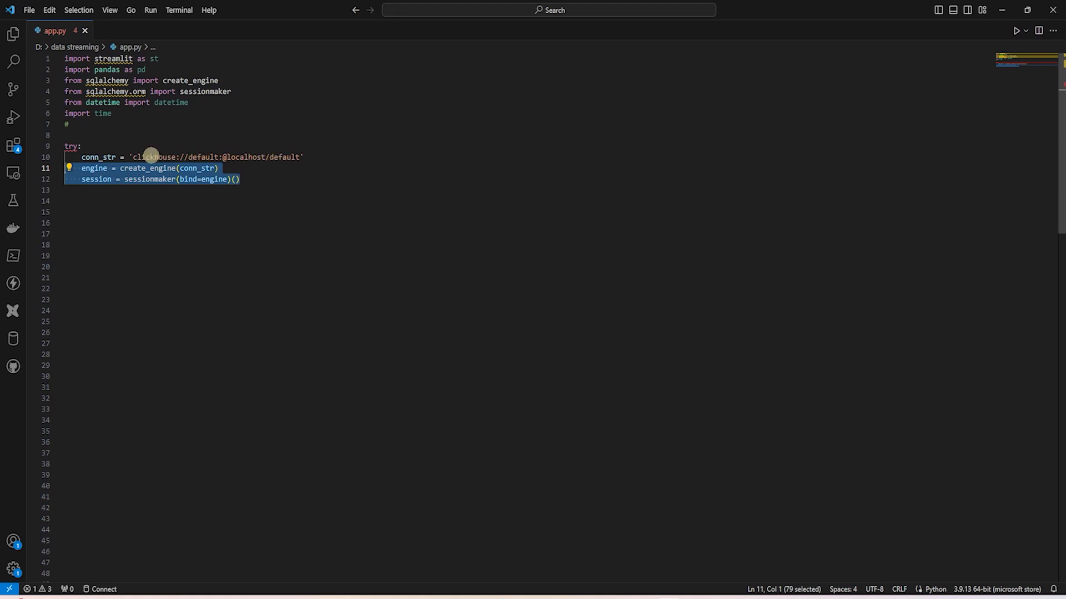
mouse_move(188, 168)
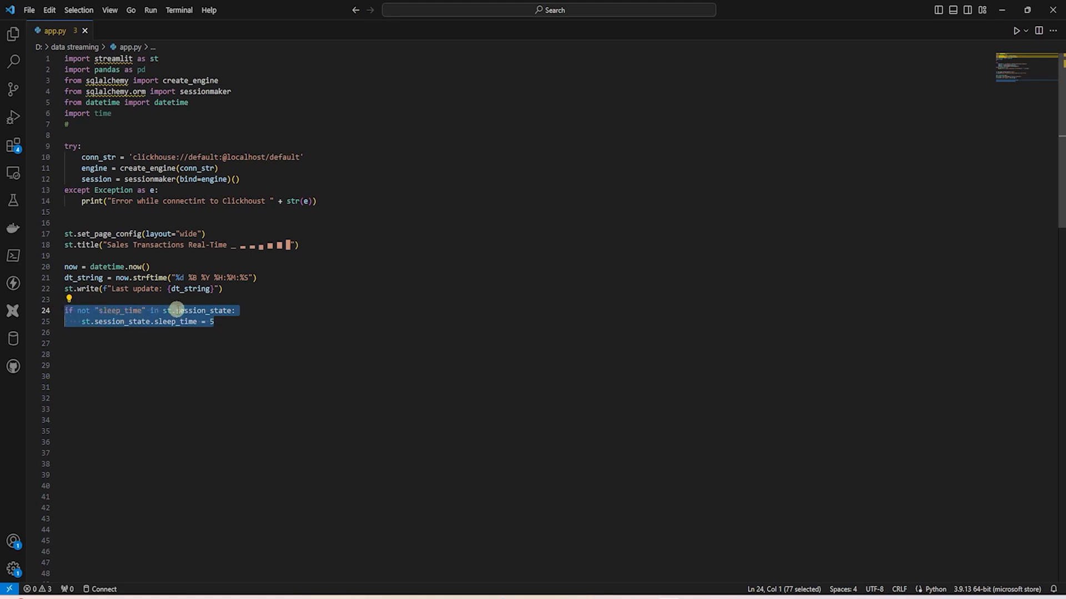
mouse_move(142, 322)
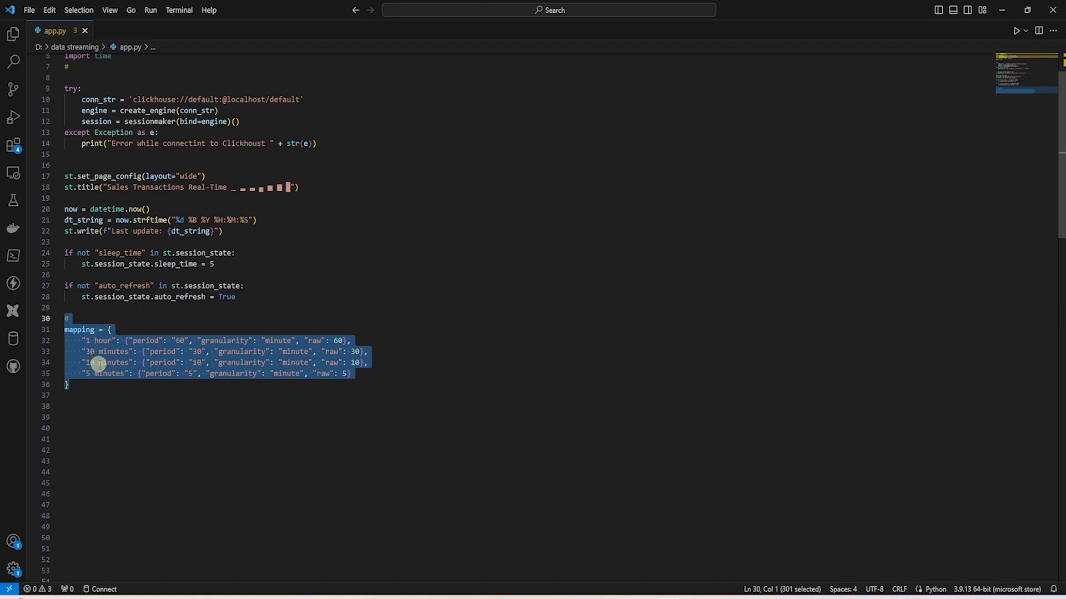
mouse_move(97, 374)
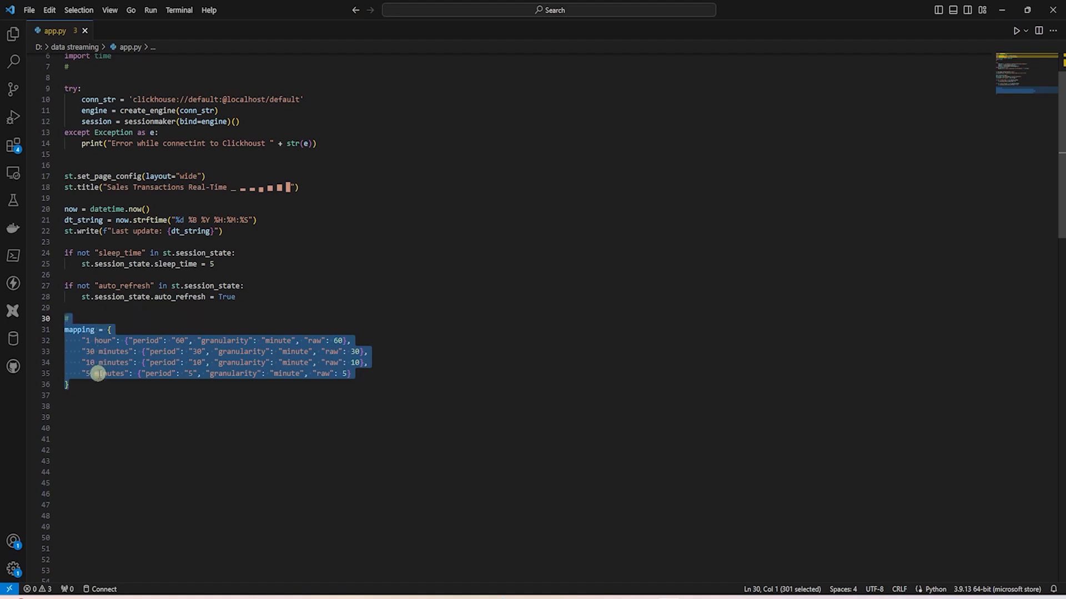
mouse_move(96, 341)
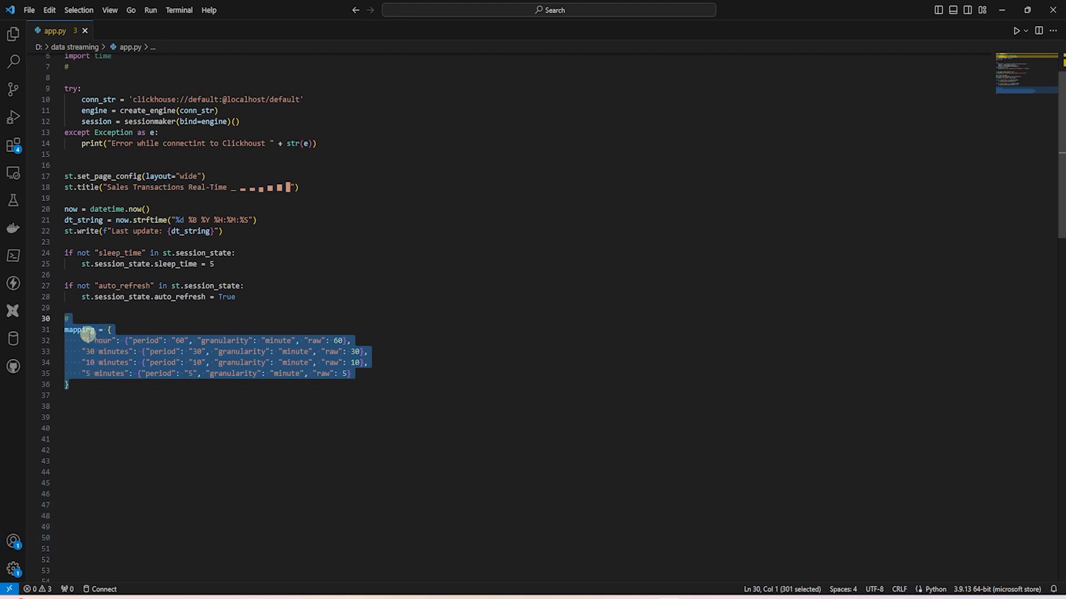
mouse_move(99, 350)
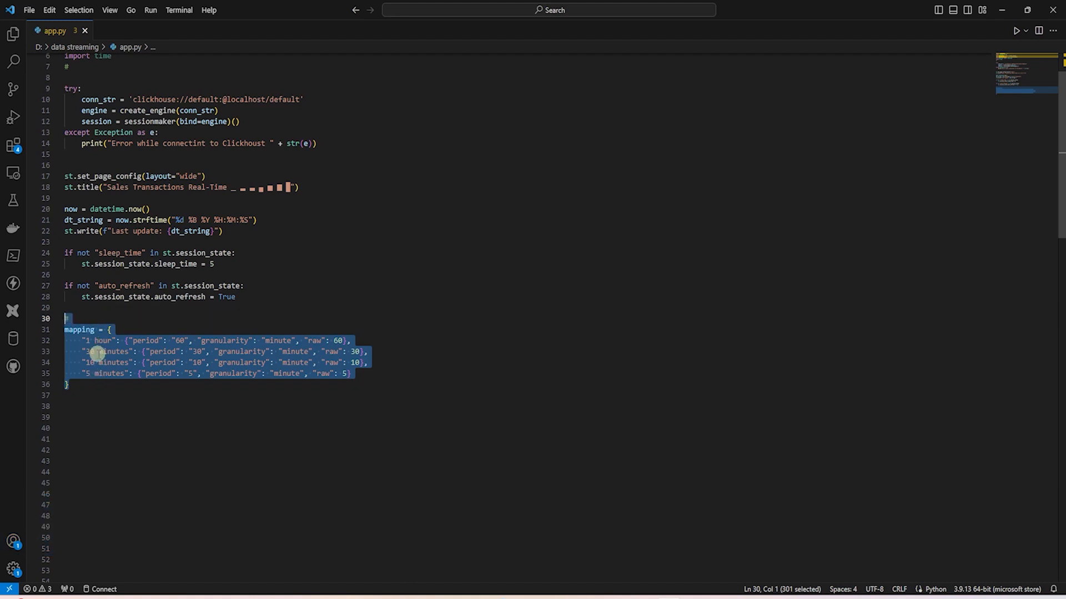
- Paste the mapping dictionary for 1 hour, 30, 10 and 5 minutes below the session_state initialisation
click(92, 391)
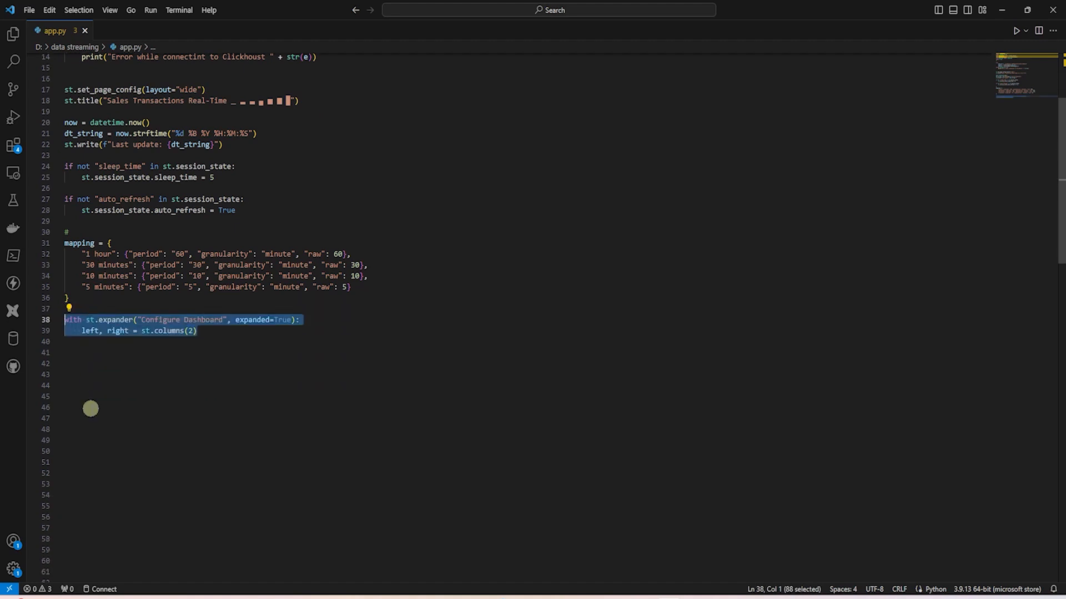
mouse_move(91, 319)
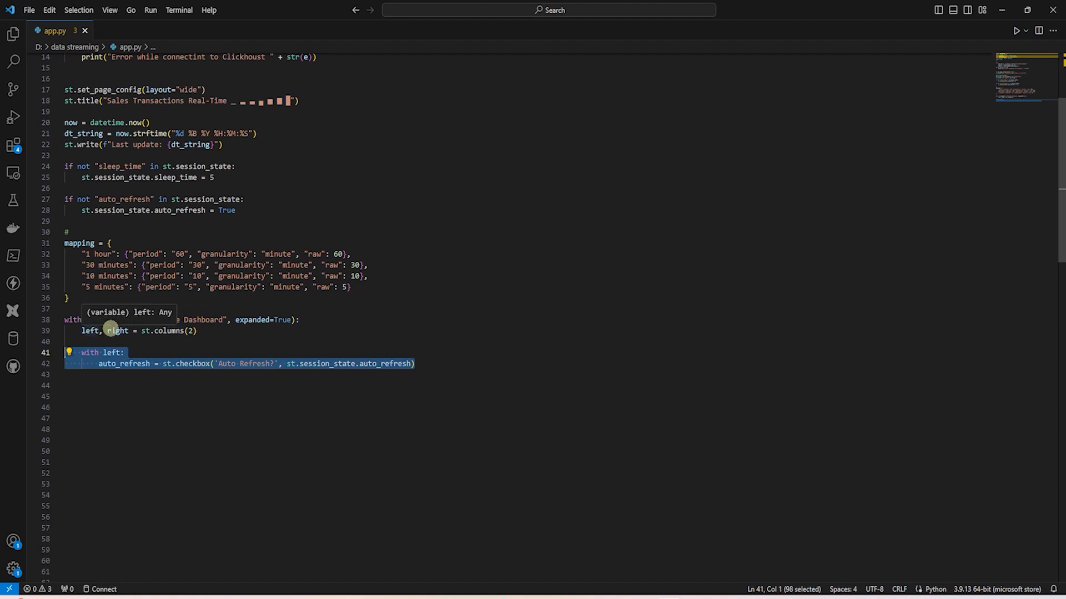
mouse_move(126, 363)
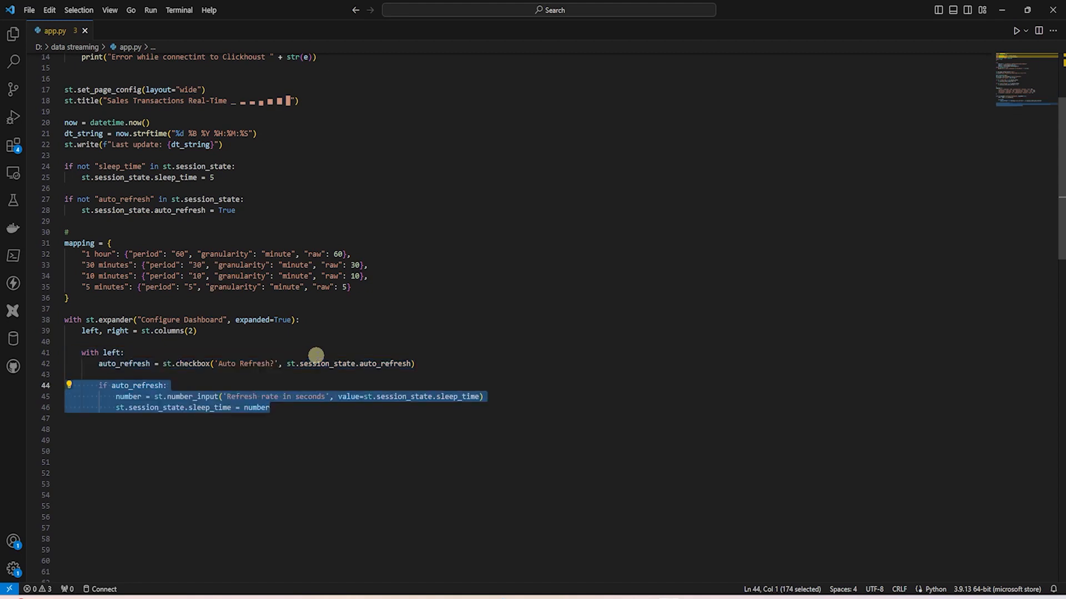
mouse_move(124, 385)
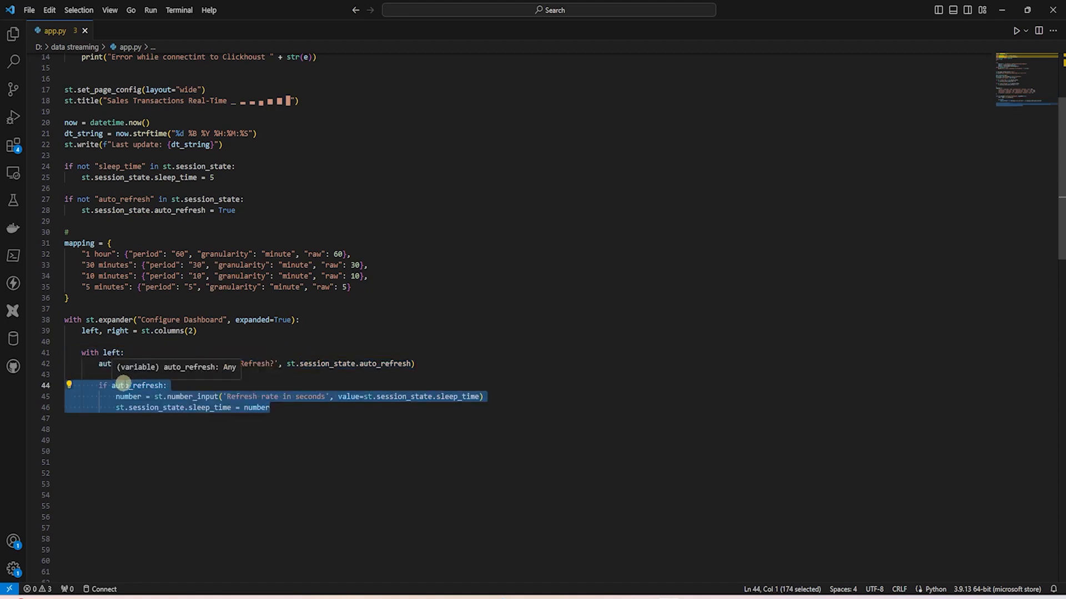
mouse_move(177, 396)
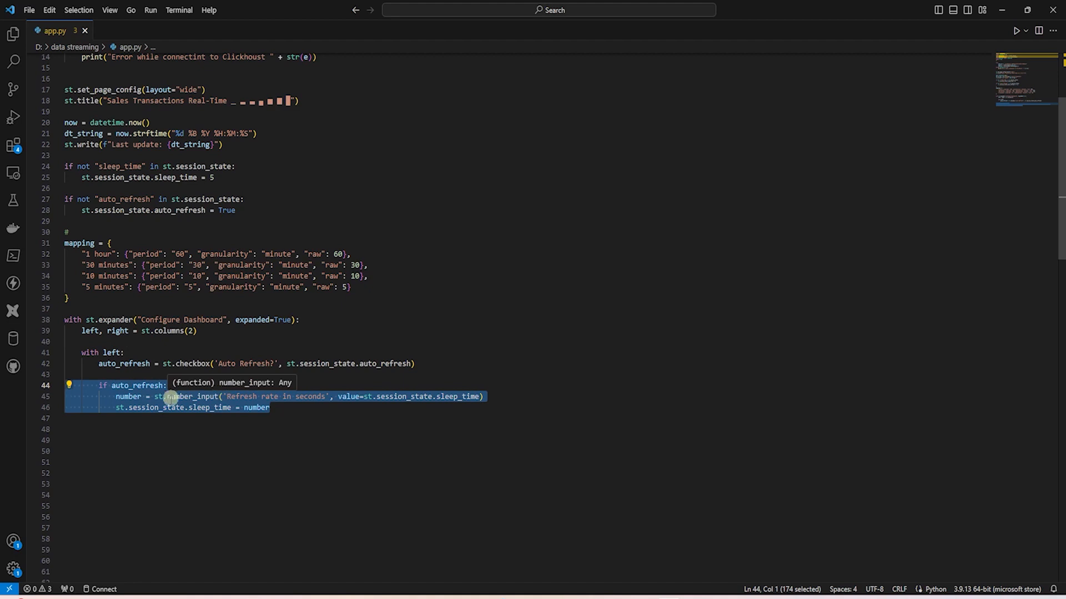
- Paste the Configure Dashboard expander with auto refresh checkbox, refresh rate number_input and time period radio
click(252, 407)
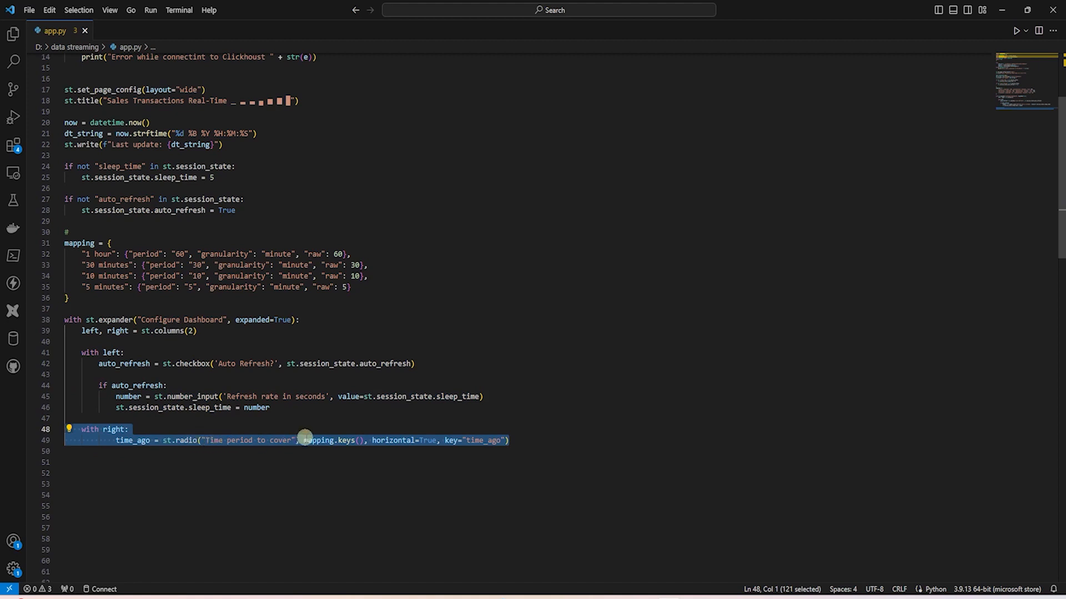
mouse_move(349, 440)
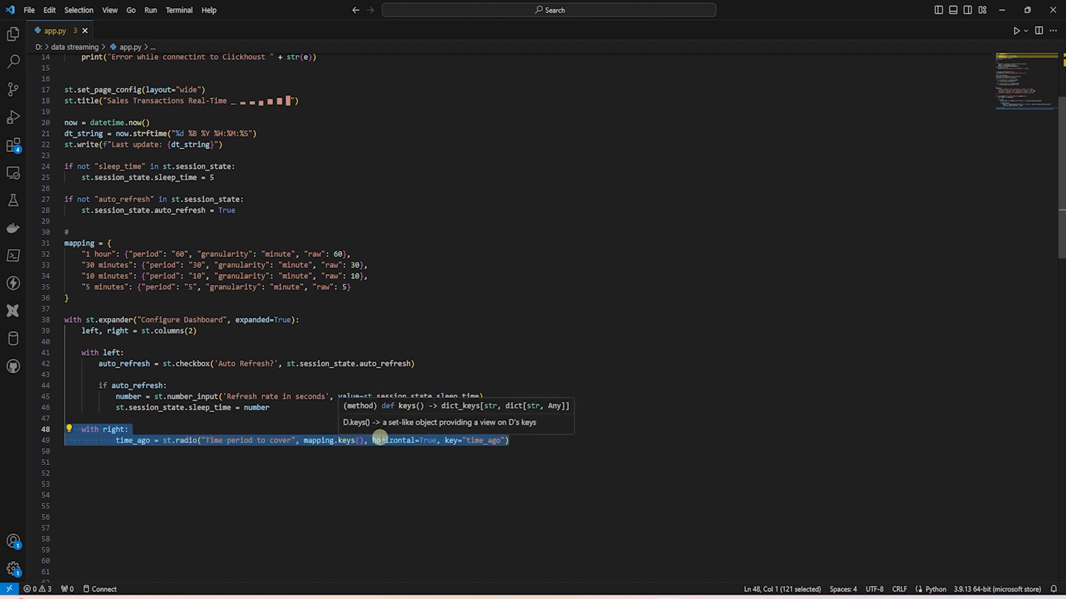
mouse_move(455, 448)
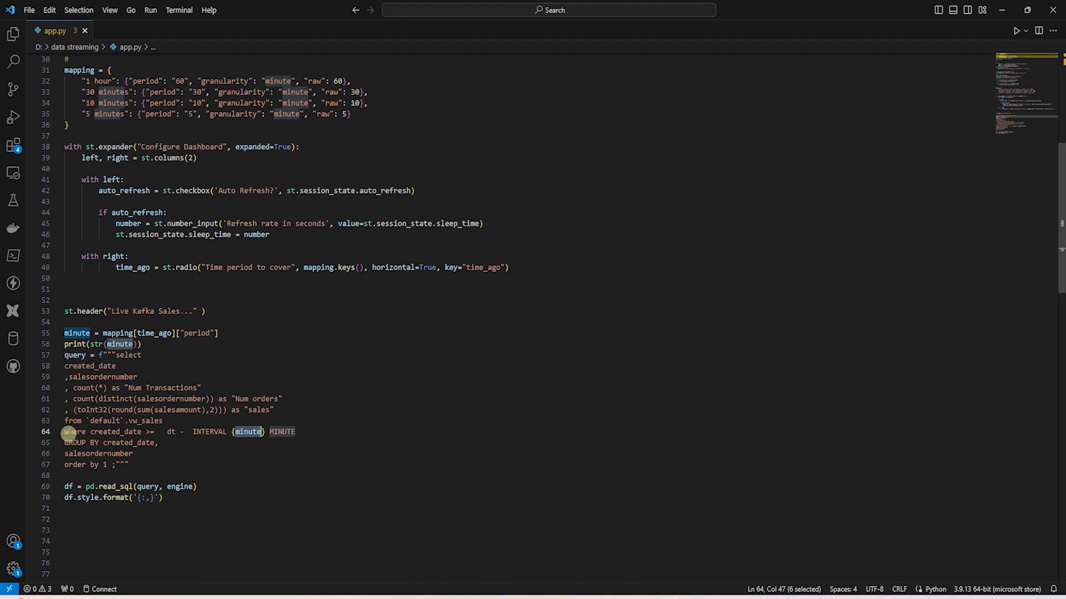
- Paste the Live Kafka Sales header, the vw_sales query with INTERVAL {minute} MINUTE, and pd.read_sql into df
click(111, 446)
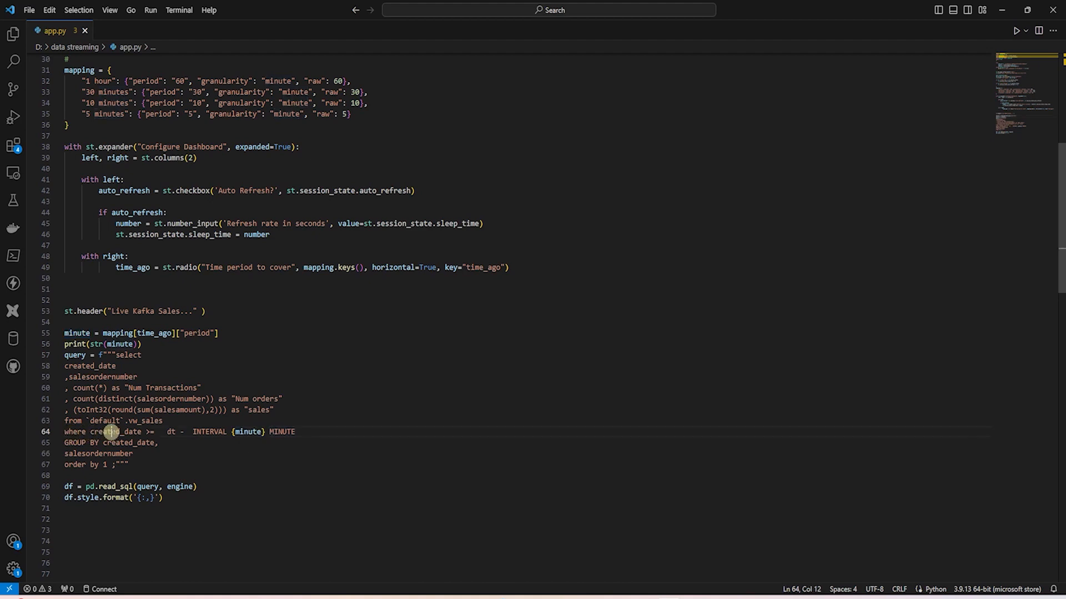
double_click(111, 432)
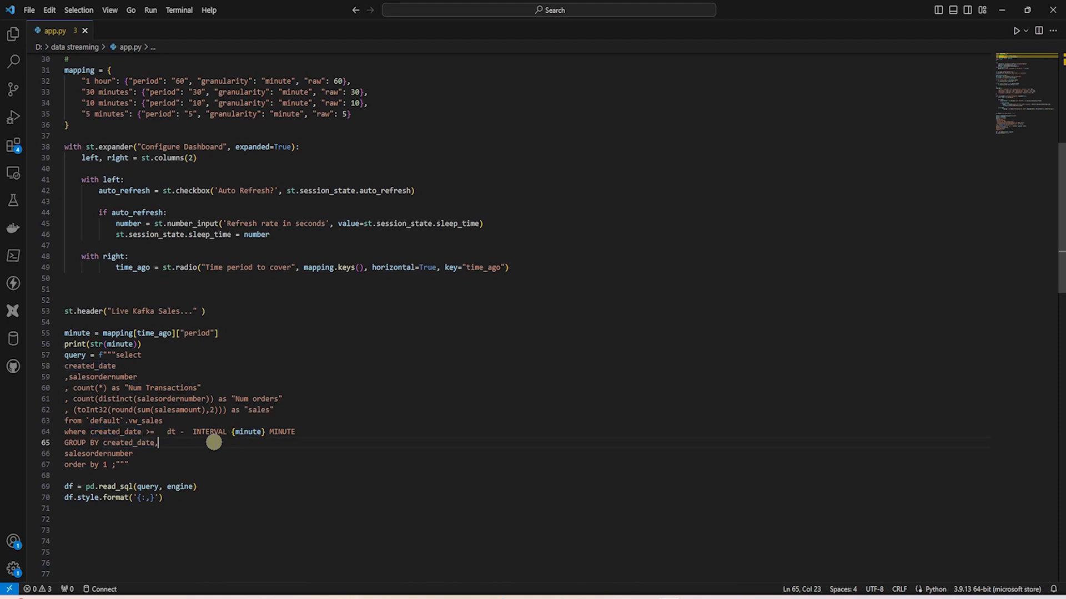
scroll(down, 3)
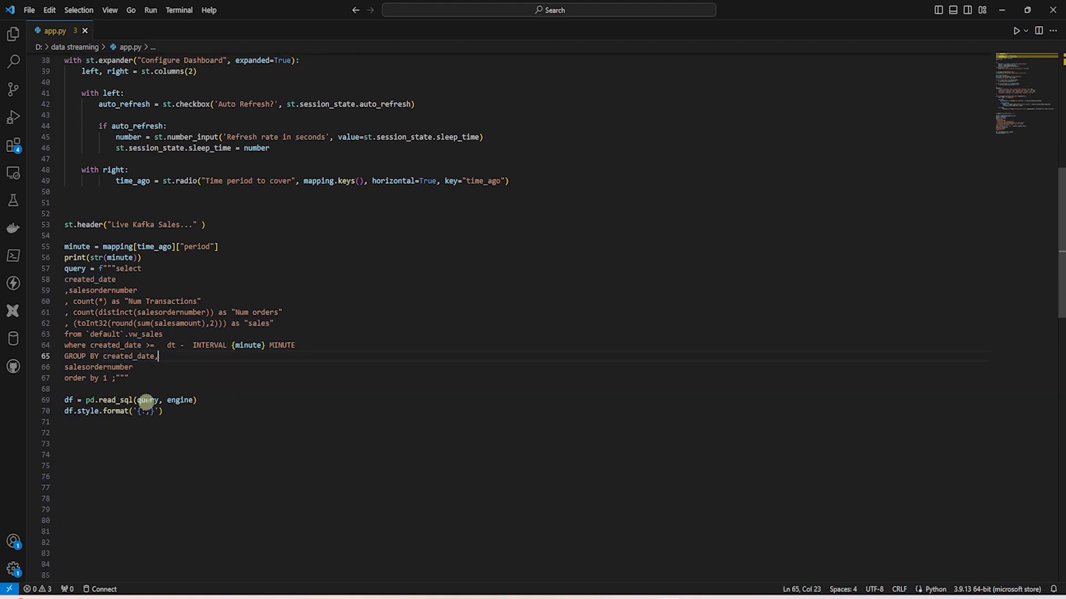
mouse_move(75, 403)
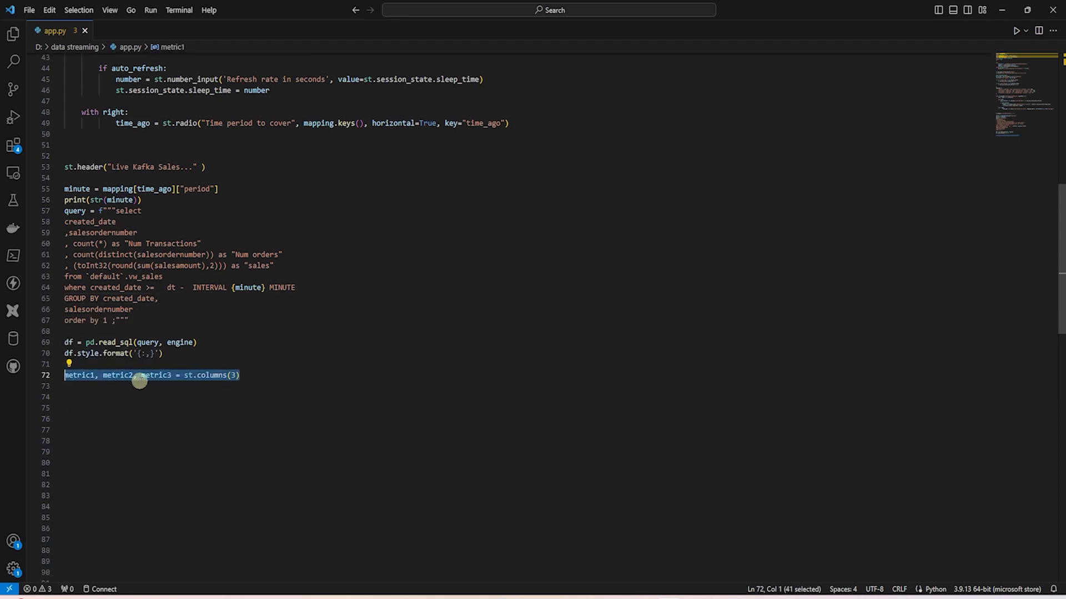
- Paste st.columns(3) with Number of Transactions, Number of Orders and Sales Amount metrics summed from df
click(260, 378)
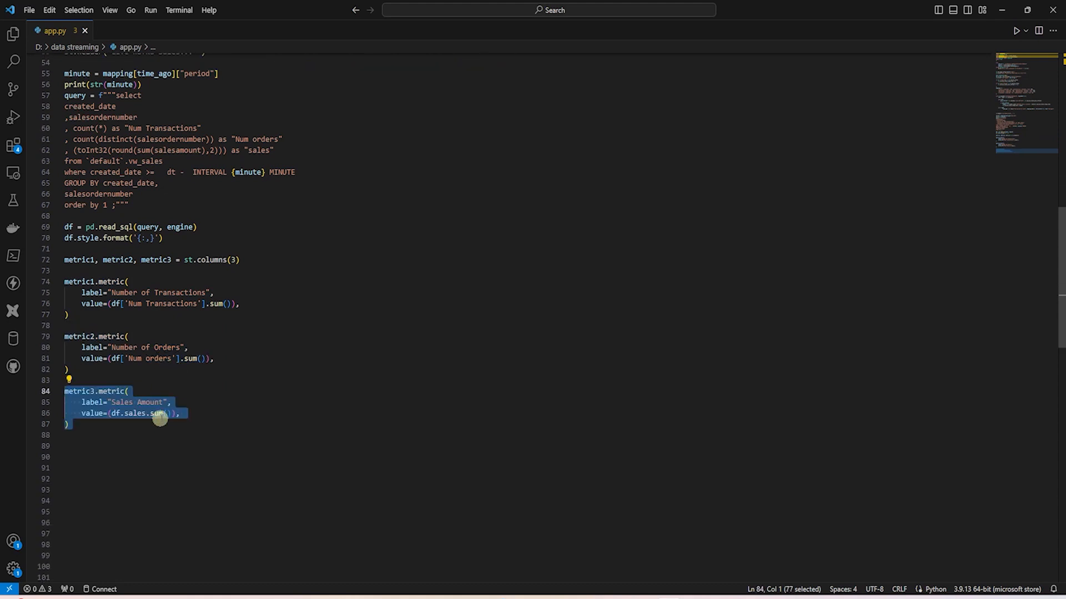
mouse_move(147, 417)
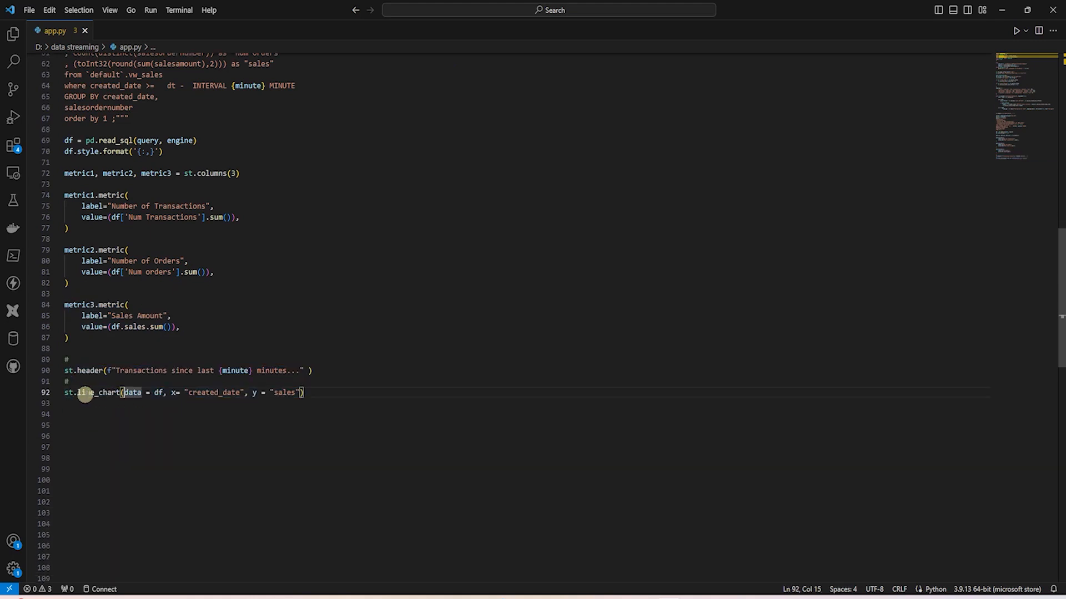
mouse_move(129, 396)
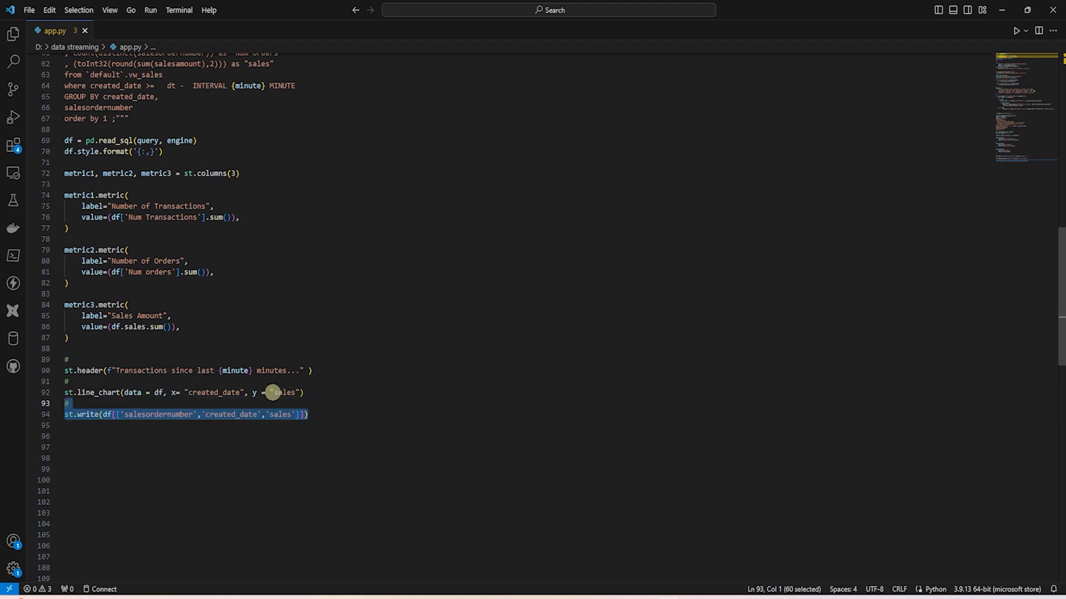
mouse_move(89, 422)
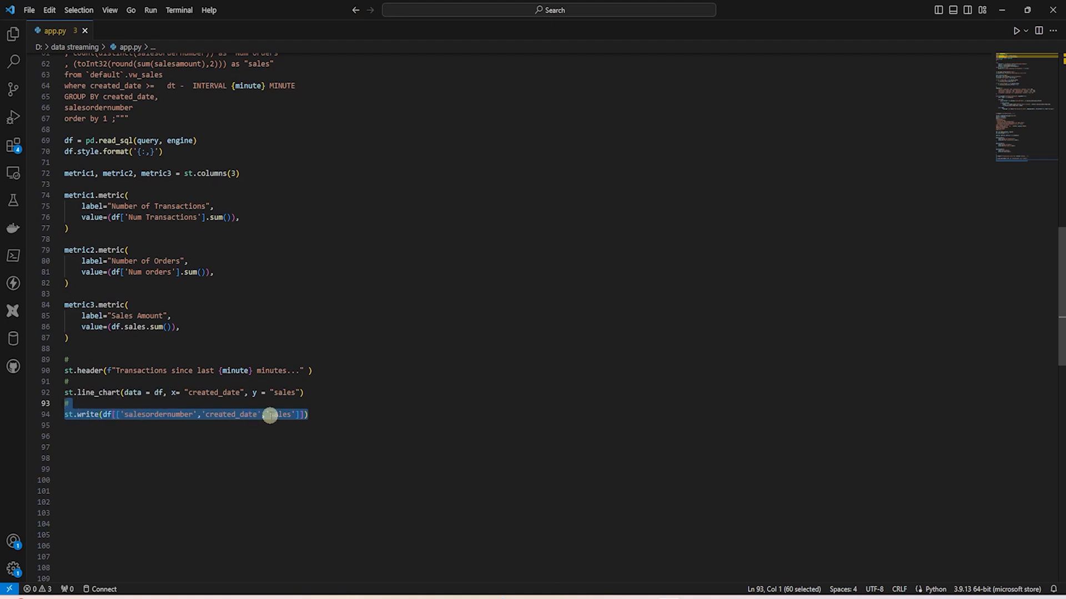
mouse_move(315, 422)
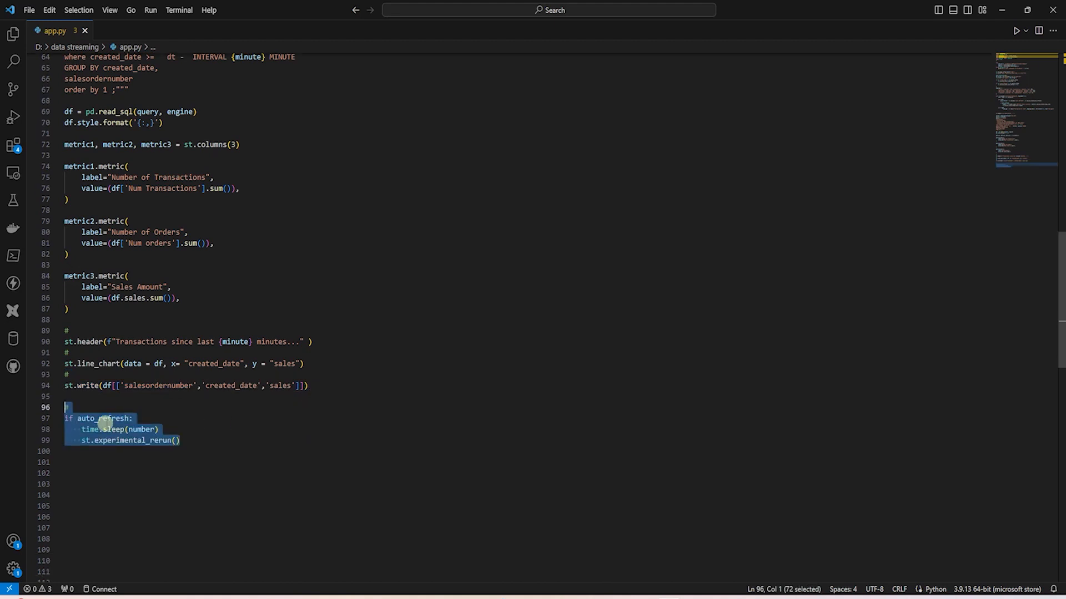
mouse_move(84, 429)
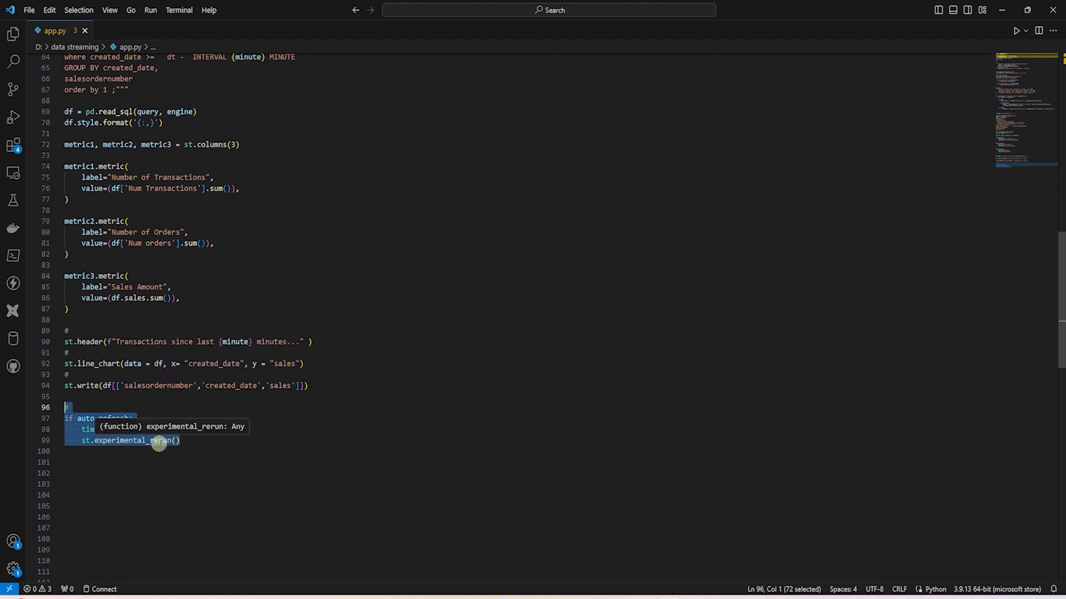
- Add the if auto_refresh block with time.sleep(number) and st.experimental_rerun(), then run the dashboard
double_click(131, 442)
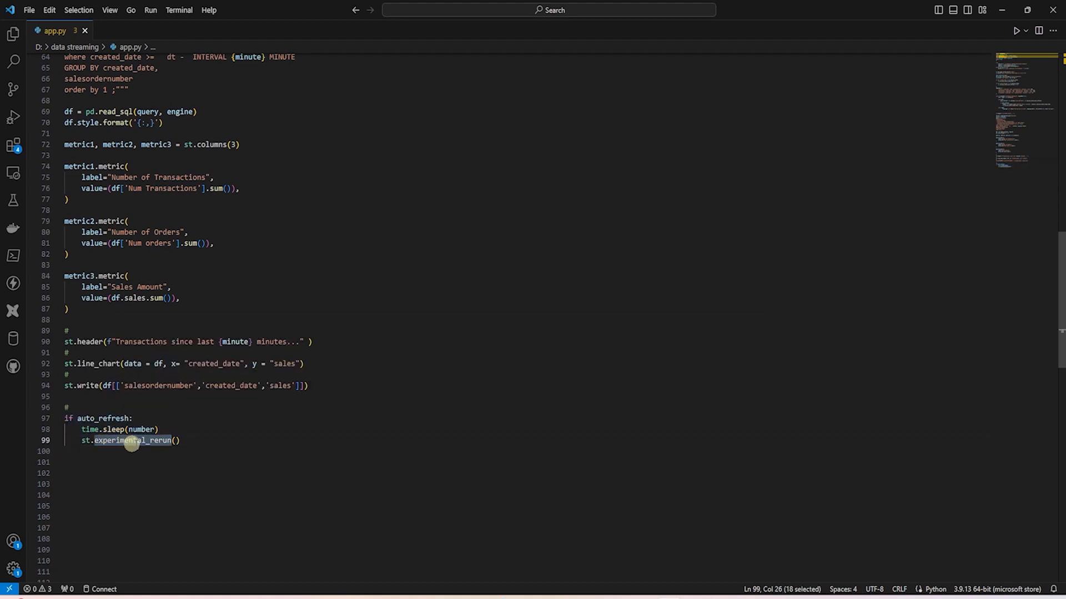
mouse_move(148, 445)
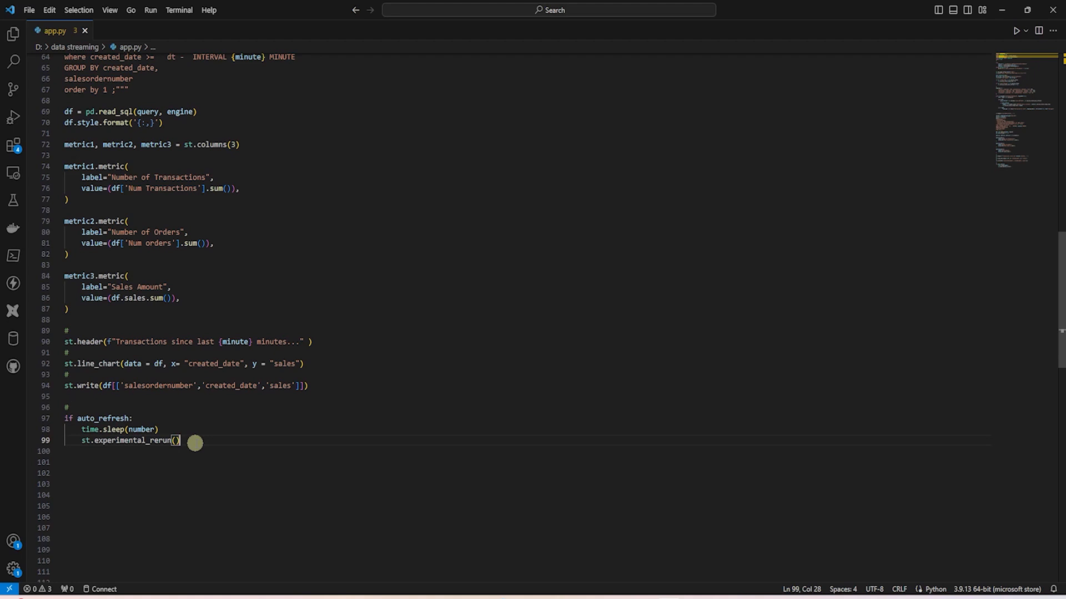
click(30, 10)
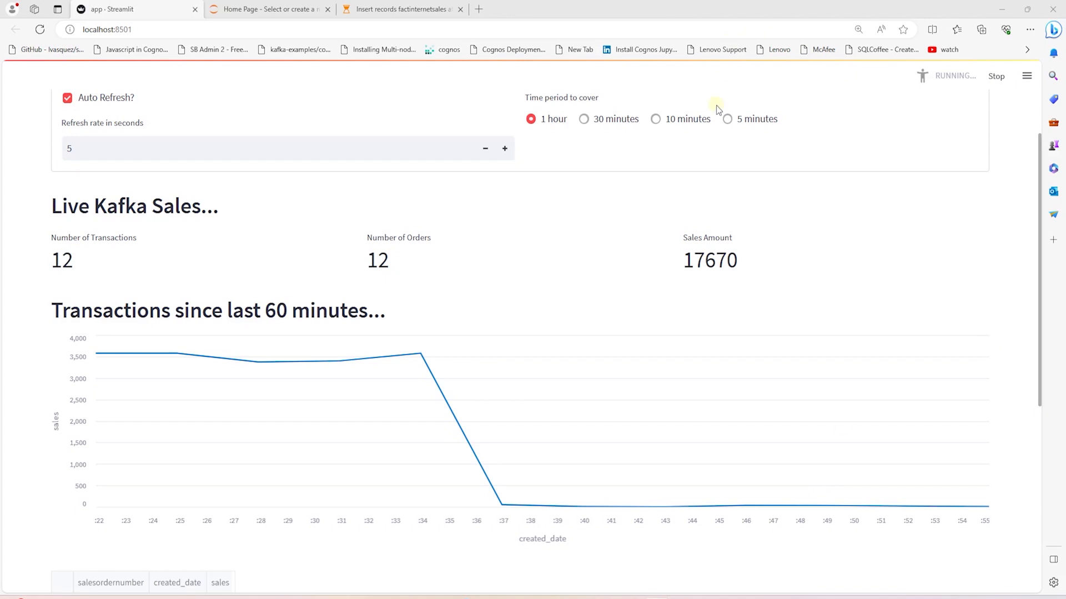
- Switch the live dashboard's time period to '5 minutes', showing 15 transactions and 17858 in sales
click(726, 119)
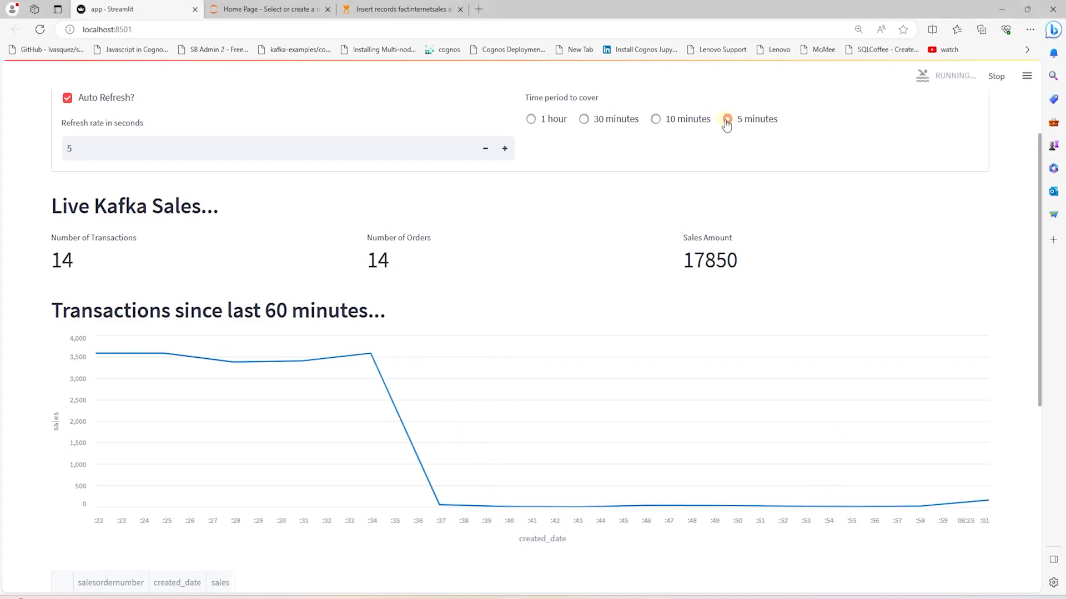
click(727, 119)
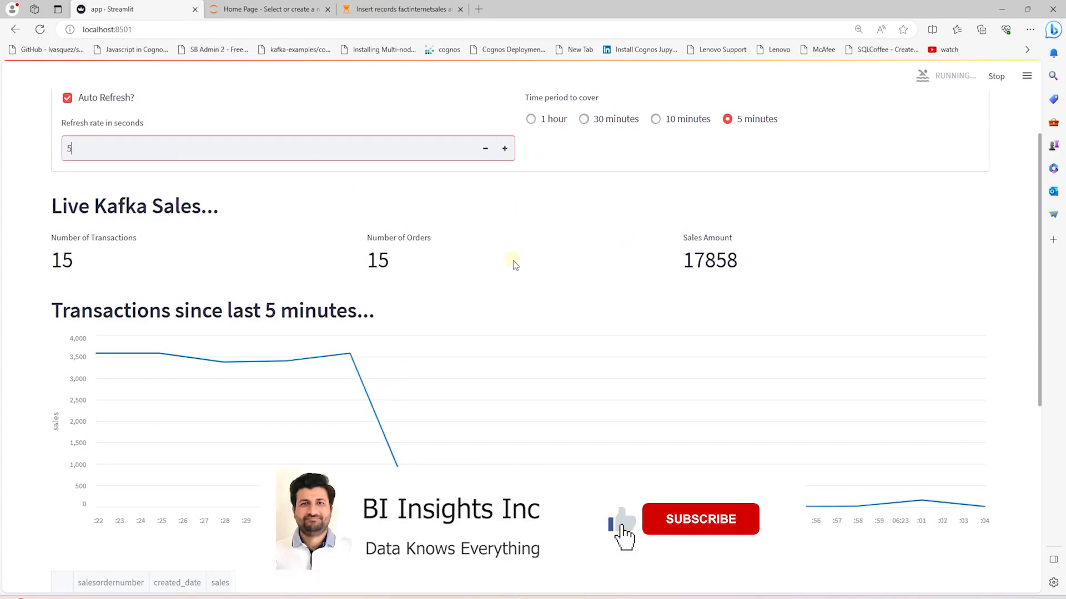
click(701, 519)
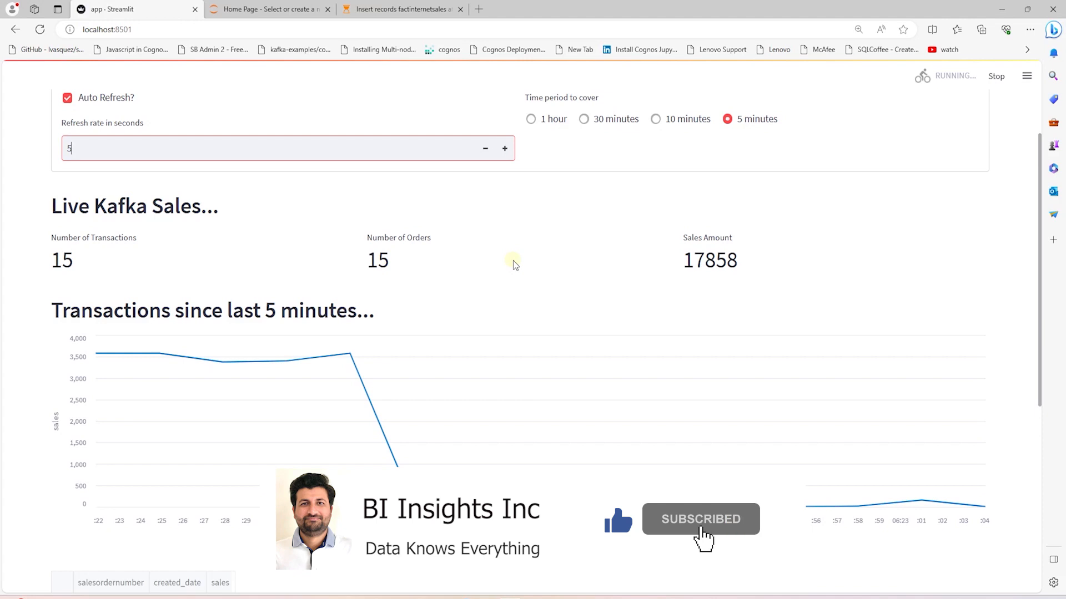